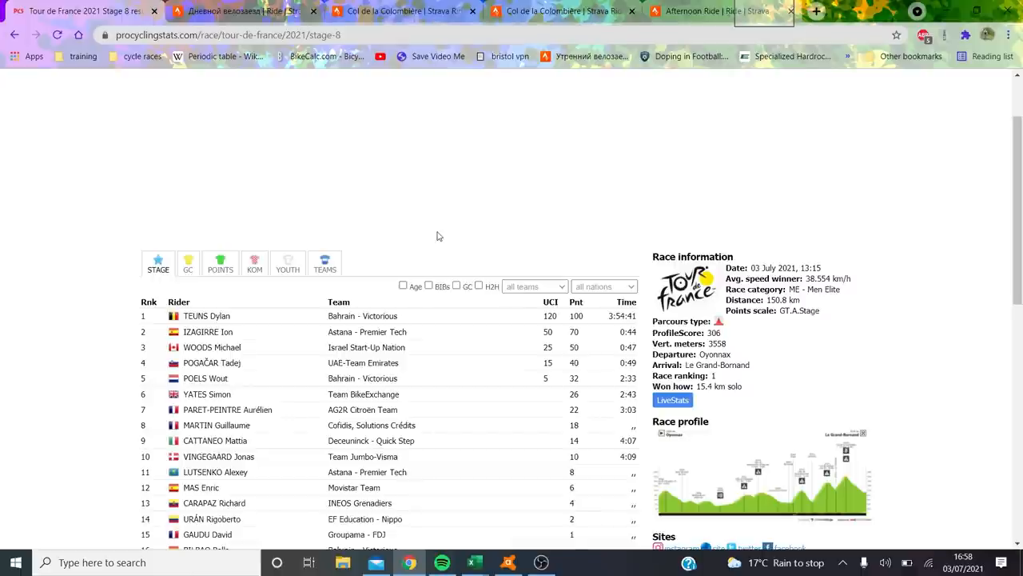
{"action": "mouse_move", "coordinate": [457, 232]}
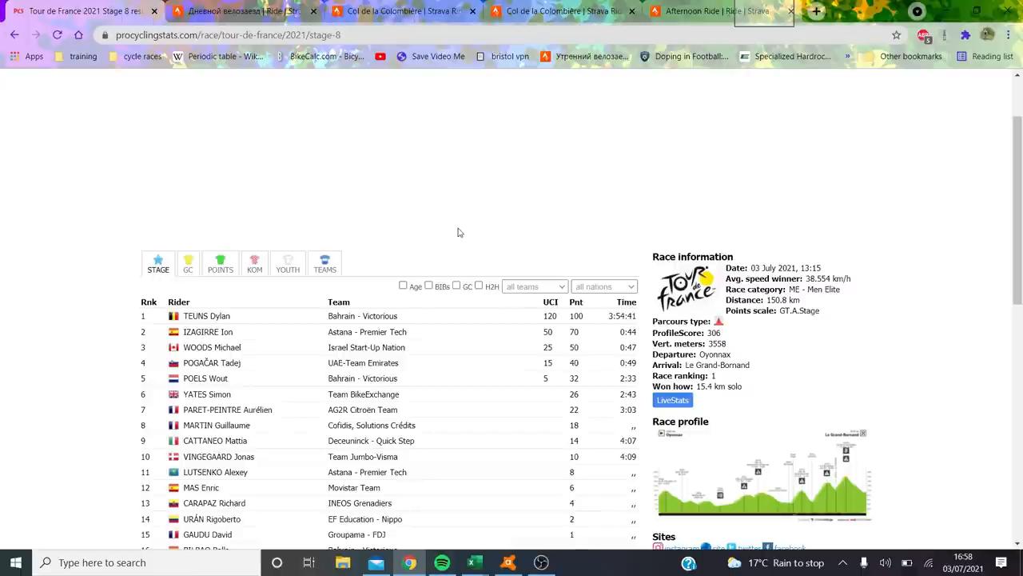
Scroll the Tour de France 2021 stage 8 results page toward the race info.
{"action": "scroll", "scroll_direction": "down", "scroll_amount": 3}
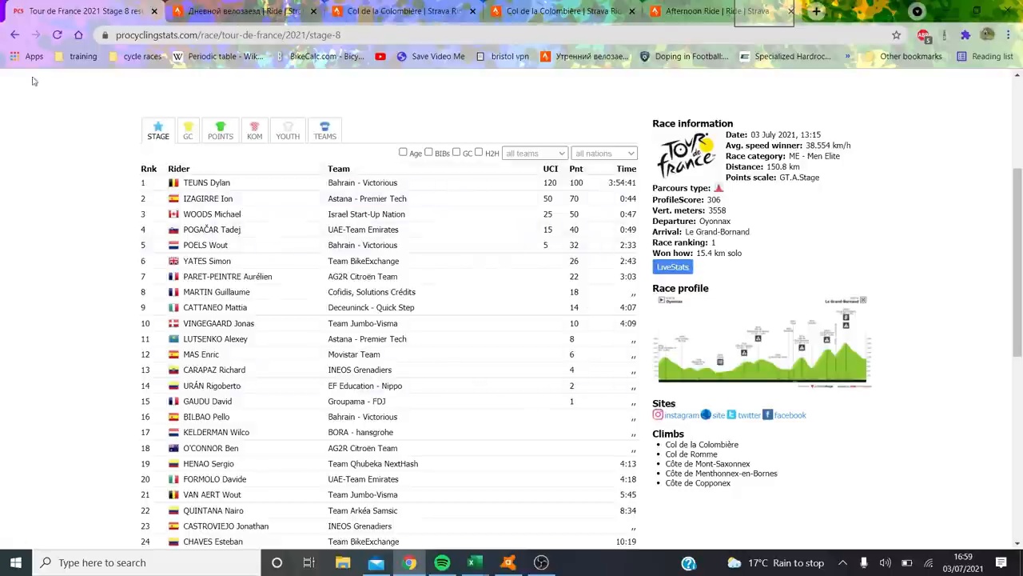
{"action": "mouse_move", "coordinate": [281, 231]}
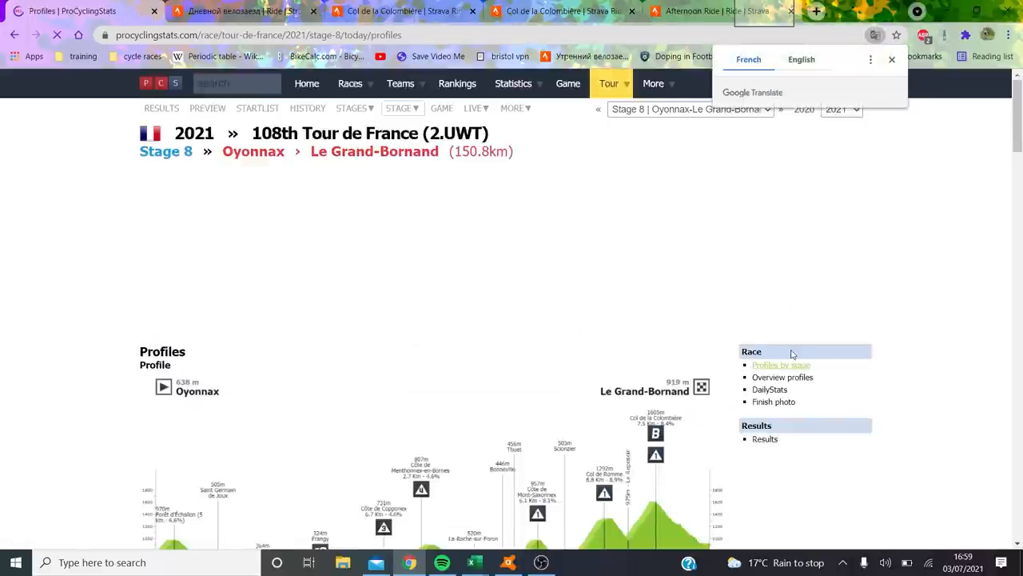
View the Oyonnax–Le Grand-Bornand elevation profile and return to the stage 8 results.
{"action": "scroll", "scroll_direction": "down", "scroll_amount": 3}
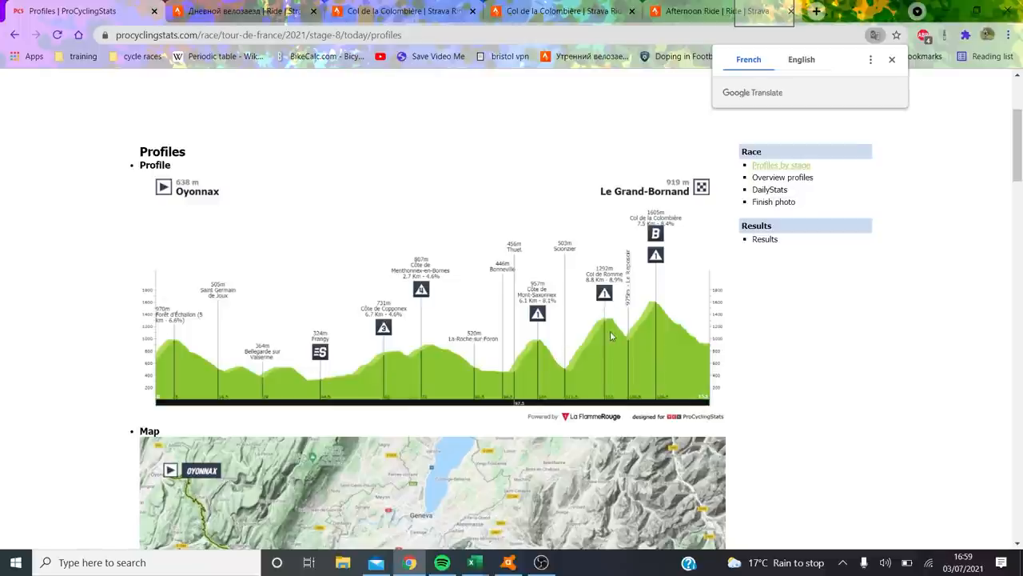
{"action": "mouse_move", "coordinate": [638, 374]}
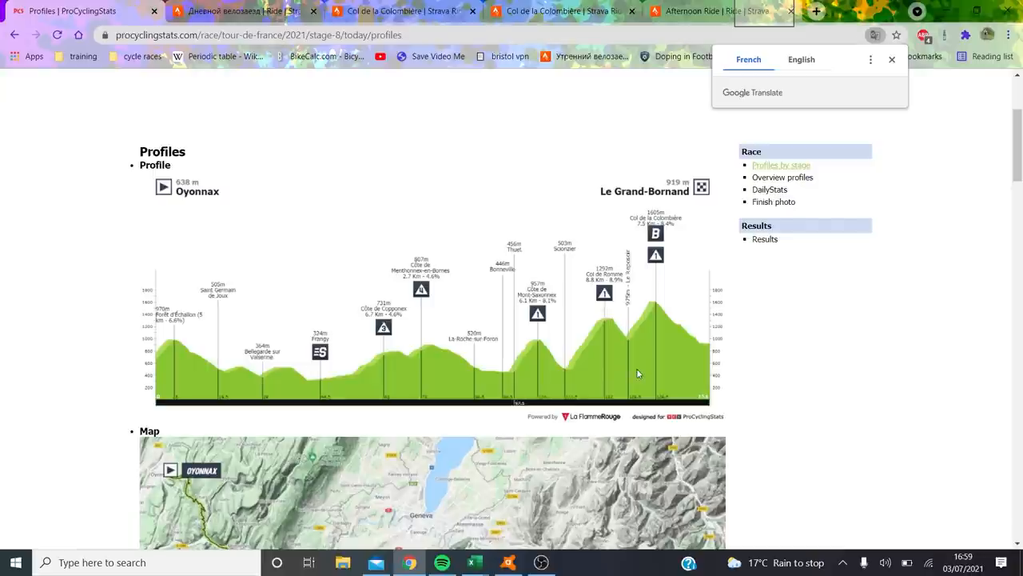
{"action": "mouse_move", "coordinate": [649, 310]}
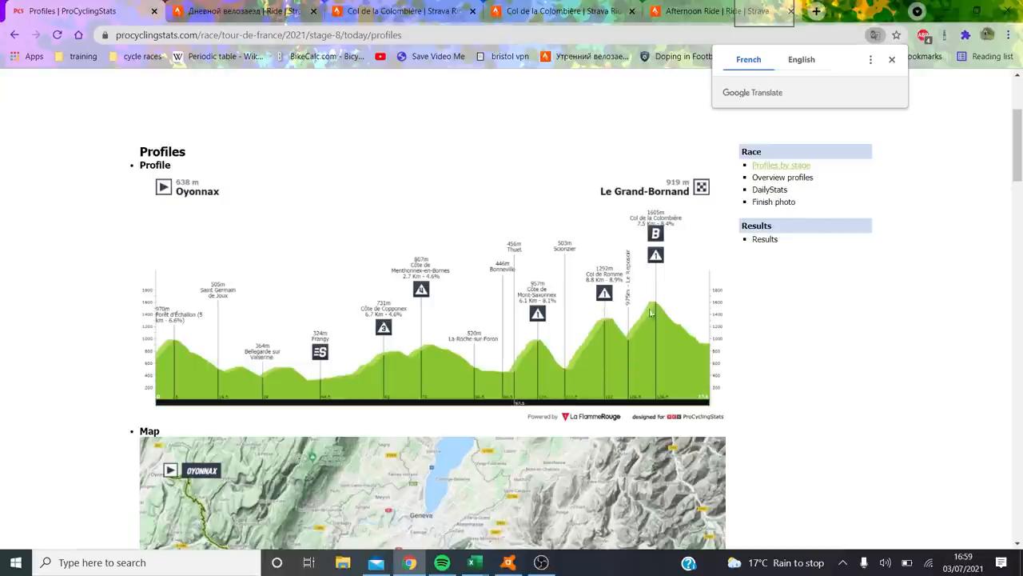
{"action": "mouse_move", "coordinate": [35, 6]}
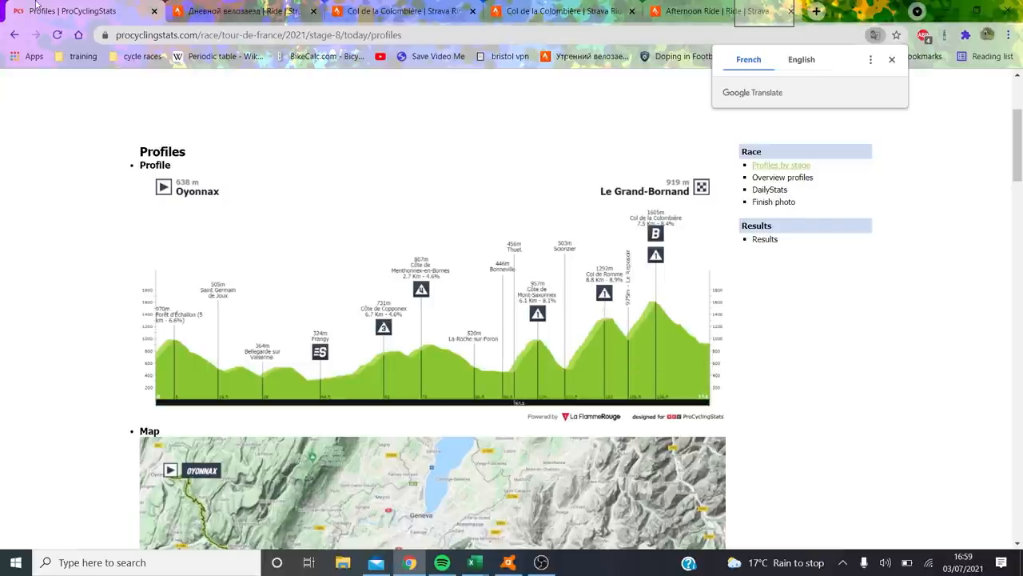
{"action": "left_click", "coordinate": [765, 240]}
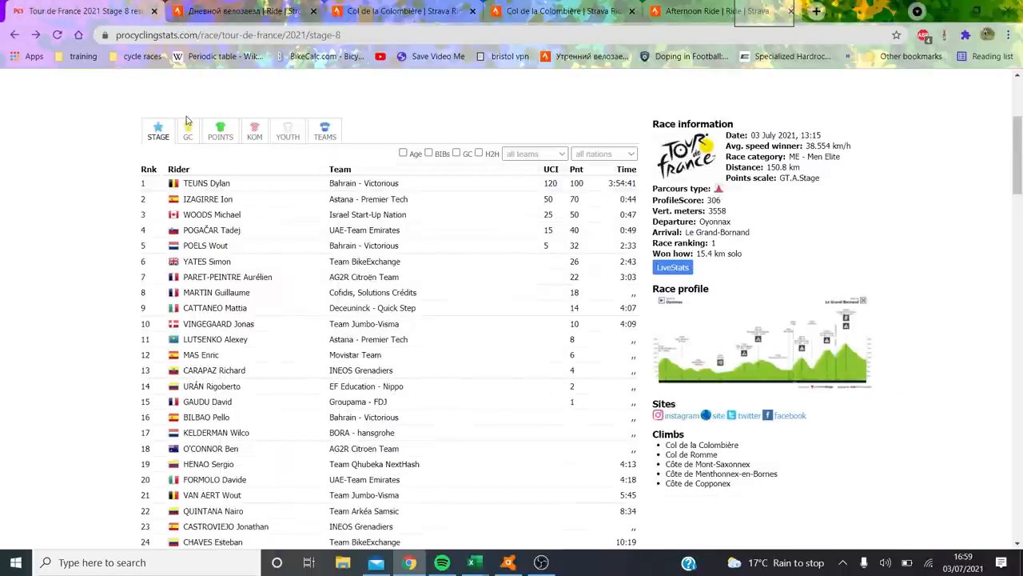
Switch to the 3 July 2021 Oyonnax ride in Strava and scroll its map and segments.
{"action": "left_click", "coordinate": [188, 131]}
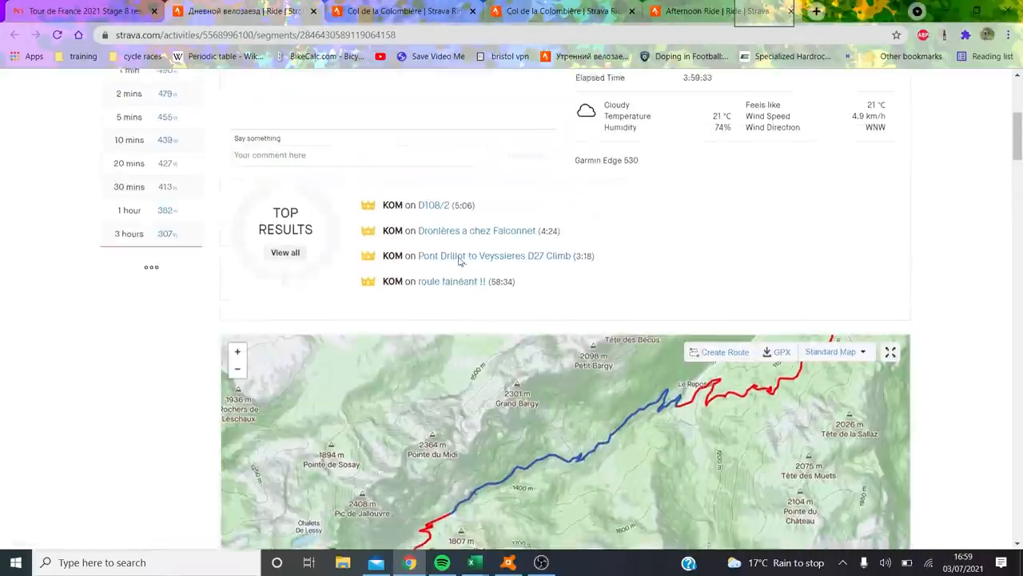
{"action": "scroll", "scroll_direction": "down", "scroll_amount": 3}
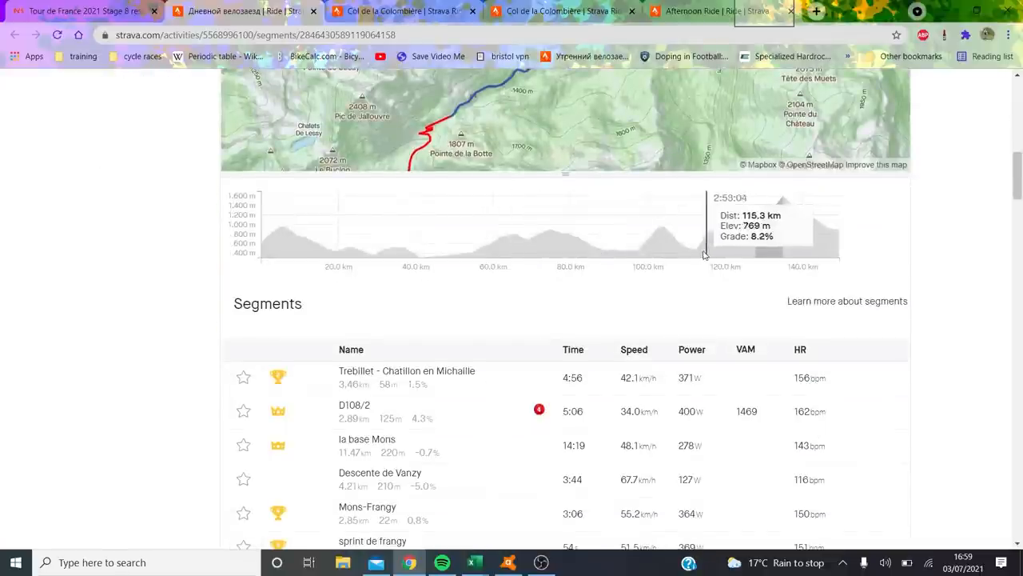
{"action": "mouse_move", "coordinate": [750, 232]}
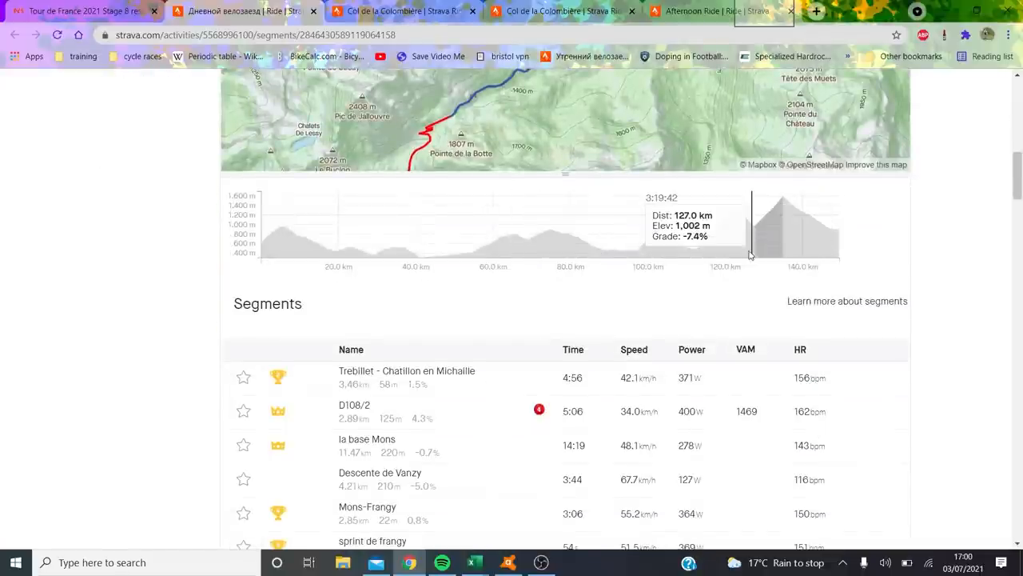
{"action": "mouse_move", "coordinate": [727, 248]}
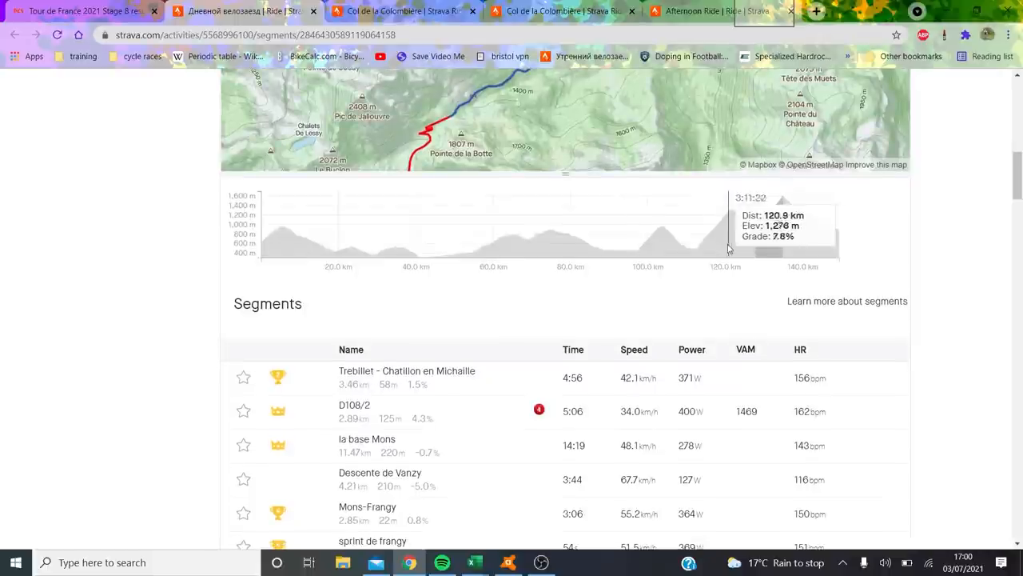
{"action": "mouse_move", "coordinate": [761, 231]}
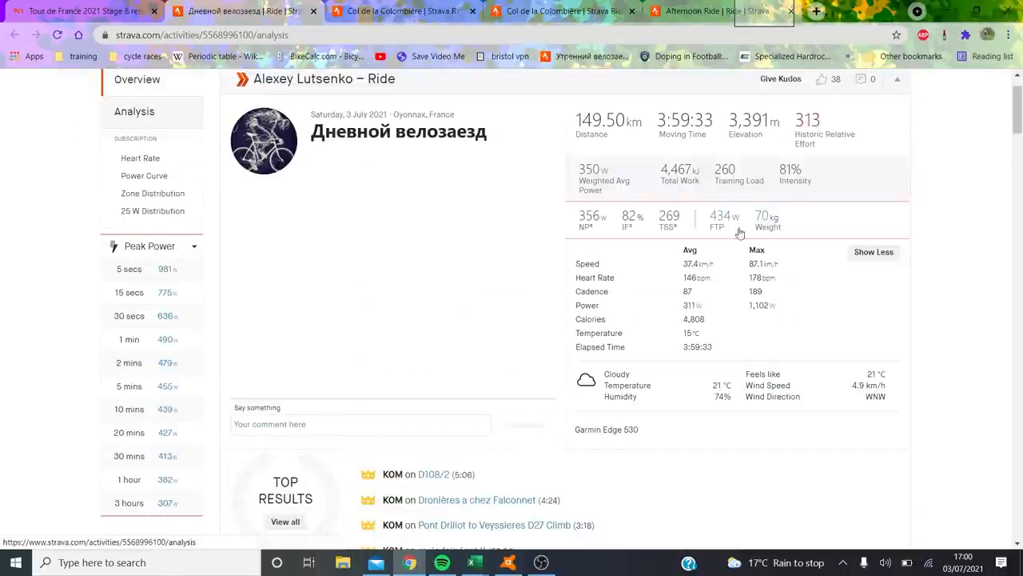
Load analysis for the D108/2 segment, then the Côte le Pont Drillot - route de Cruseilles climb.
{"action": "scroll", "scroll_direction": "down", "scroll_amount": 3}
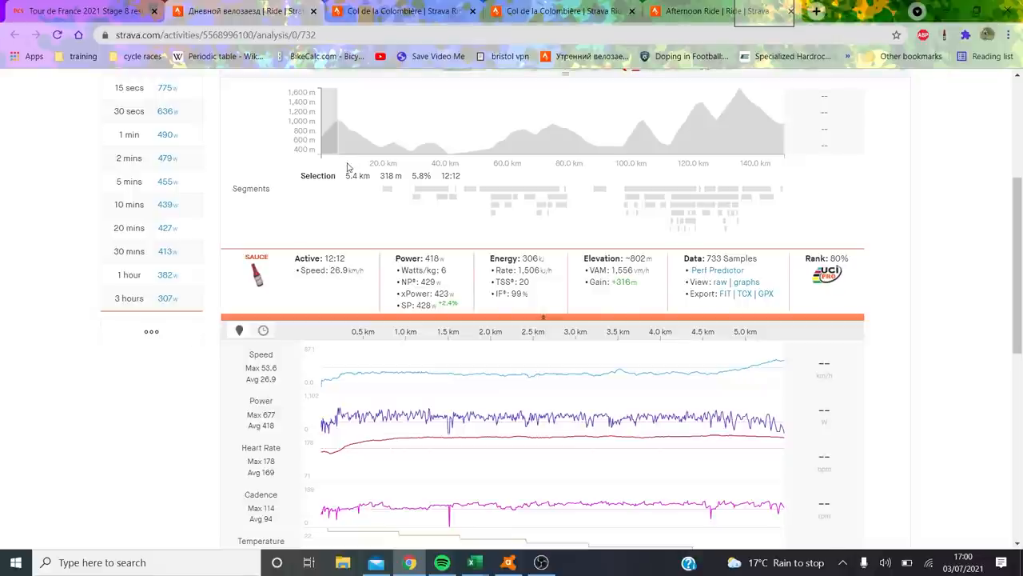
{"action": "mouse_move", "coordinate": [351, 361]}
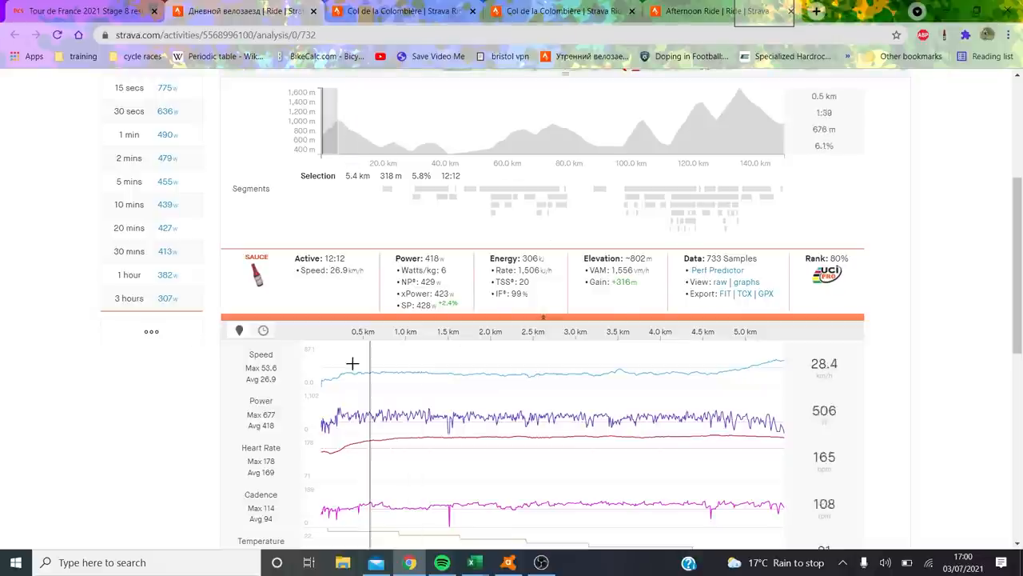
{"action": "mouse_move", "coordinate": [285, 384]}
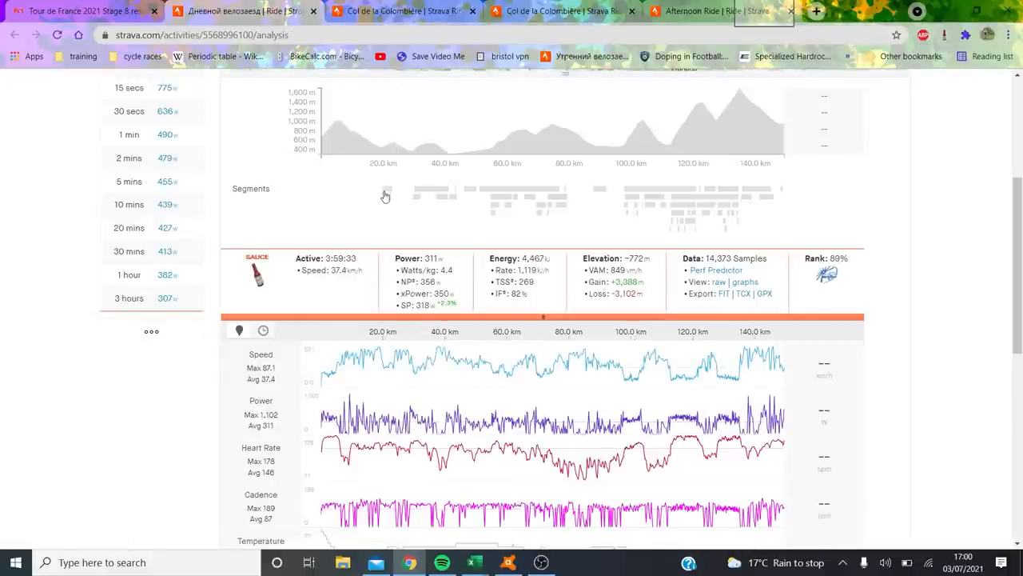
{"action": "left_click", "coordinate": [384, 195]}
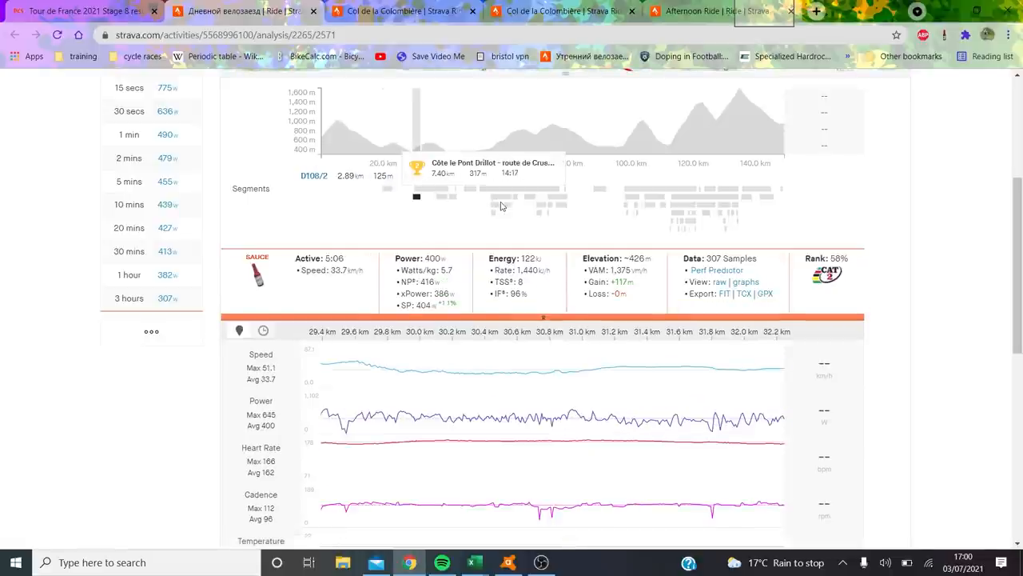
{"action": "left_click", "coordinate": [503, 199]}
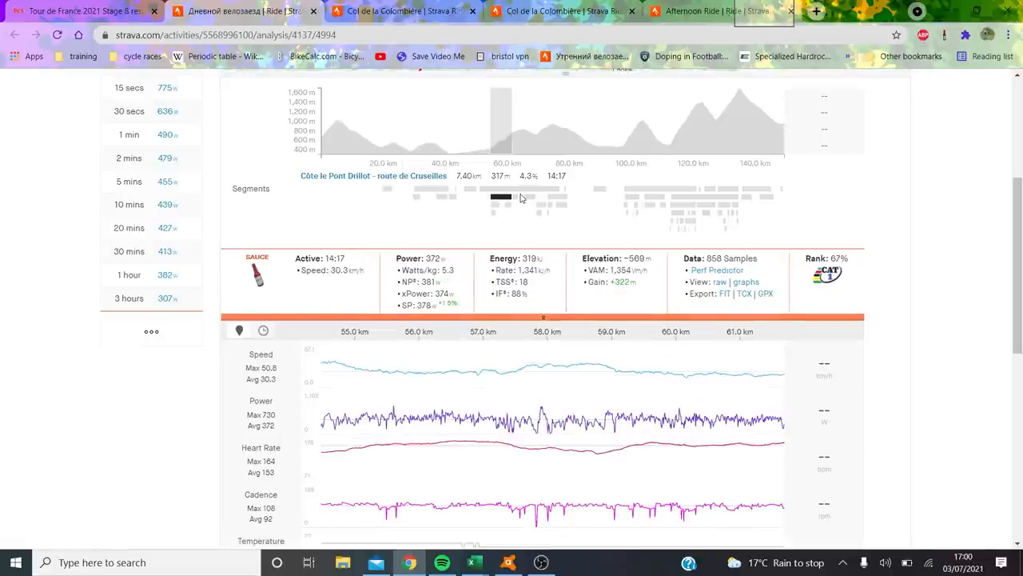
{"action": "mouse_move", "coordinate": [537, 204]}
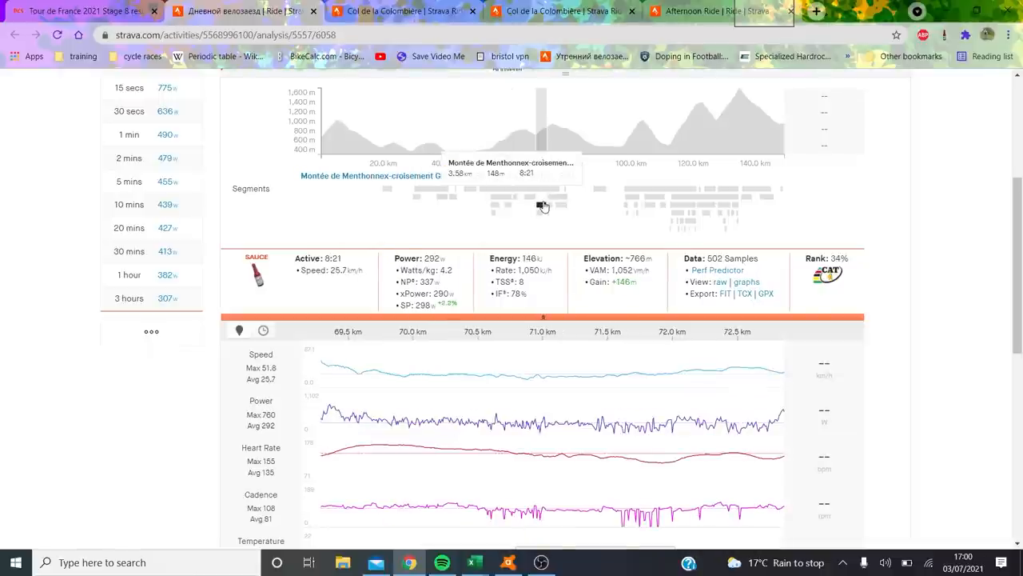
{"action": "mouse_move", "coordinate": [616, 218]}
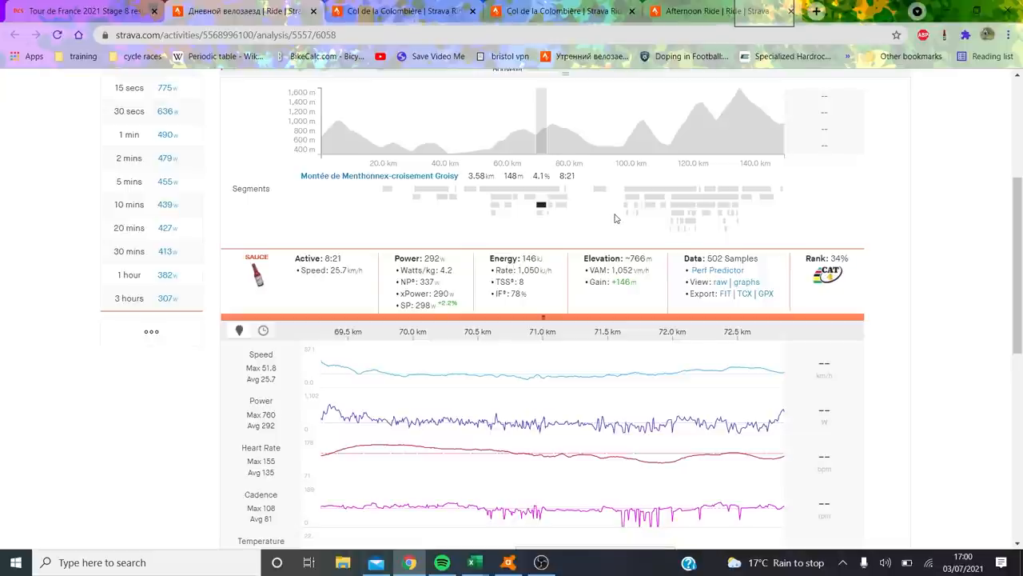
{"action": "mouse_move", "coordinate": [636, 205]}
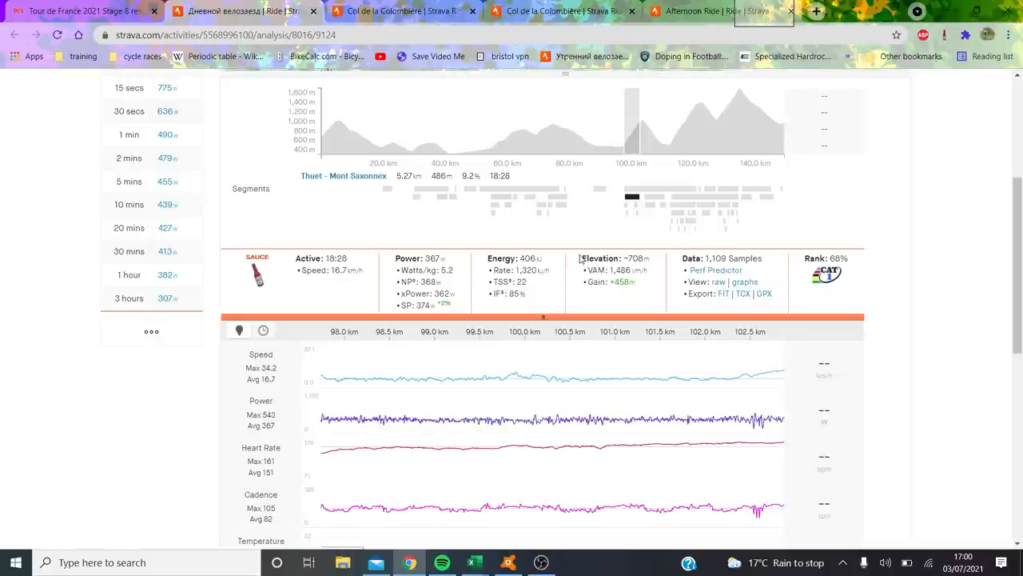
{"action": "mouse_move", "coordinate": [577, 395]}
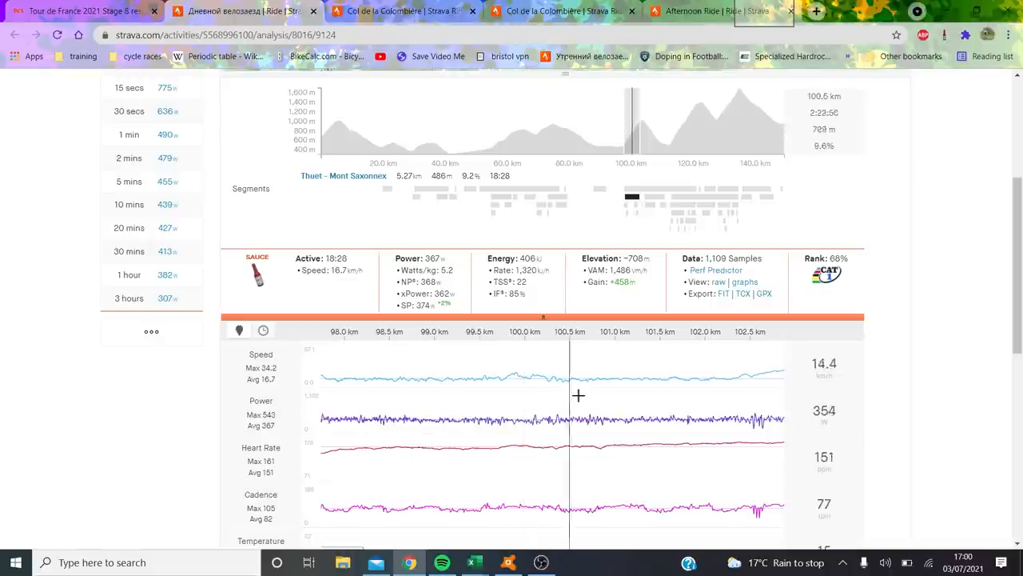
{"action": "mouse_move", "coordinate": [409, 346]}
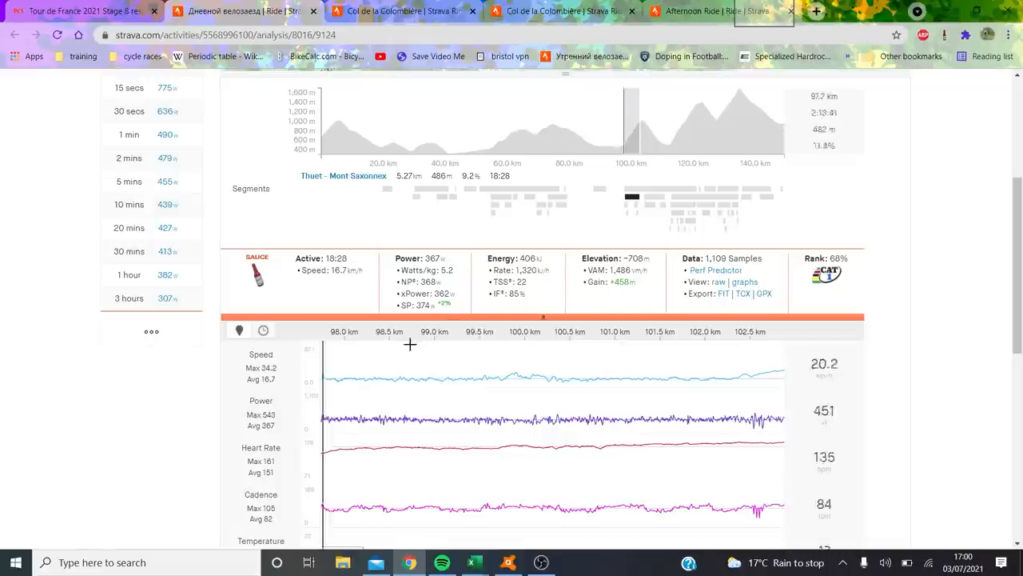
{"action": "mouse_move", "coordinate": [689, 208]}
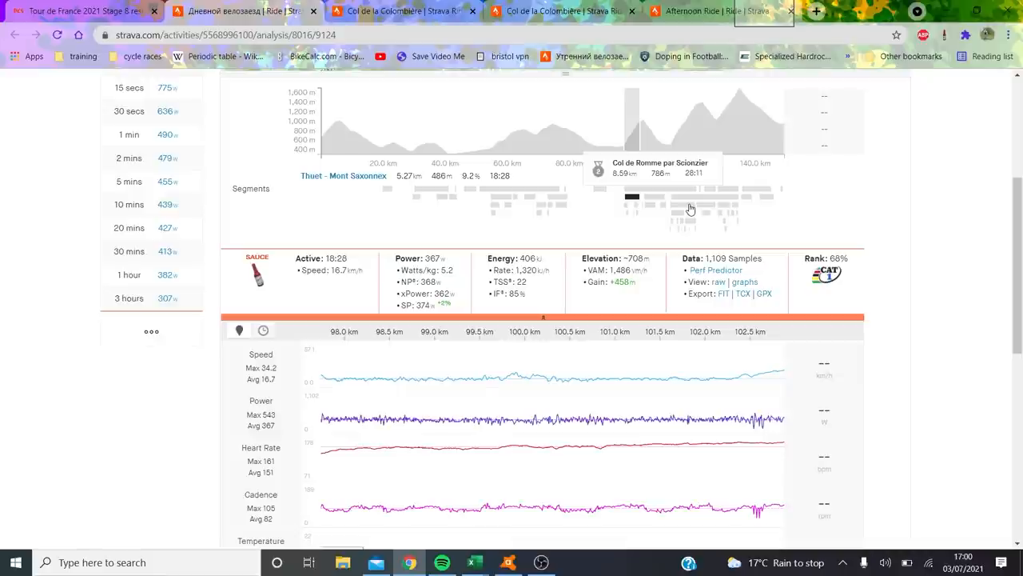
{"action": "mouse_move", "coordinate": [689, 220]}
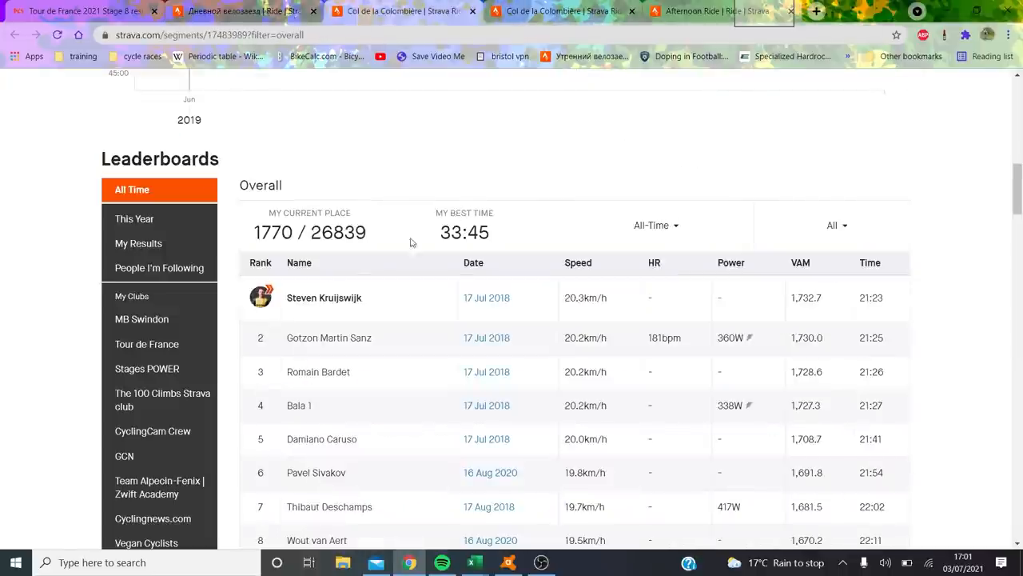
Filter the Col de la Colombière leaderboard to Today and open the fastest ride.
{"action": "left_click", "coordinate": [653, 224]}
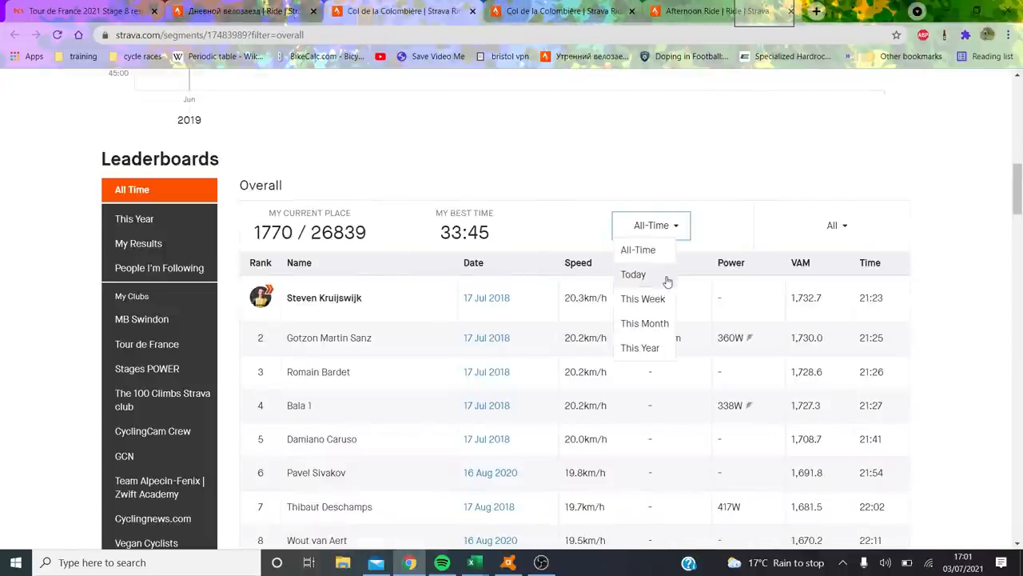
{"action": "left_click", "coordinate": [633, 275]}
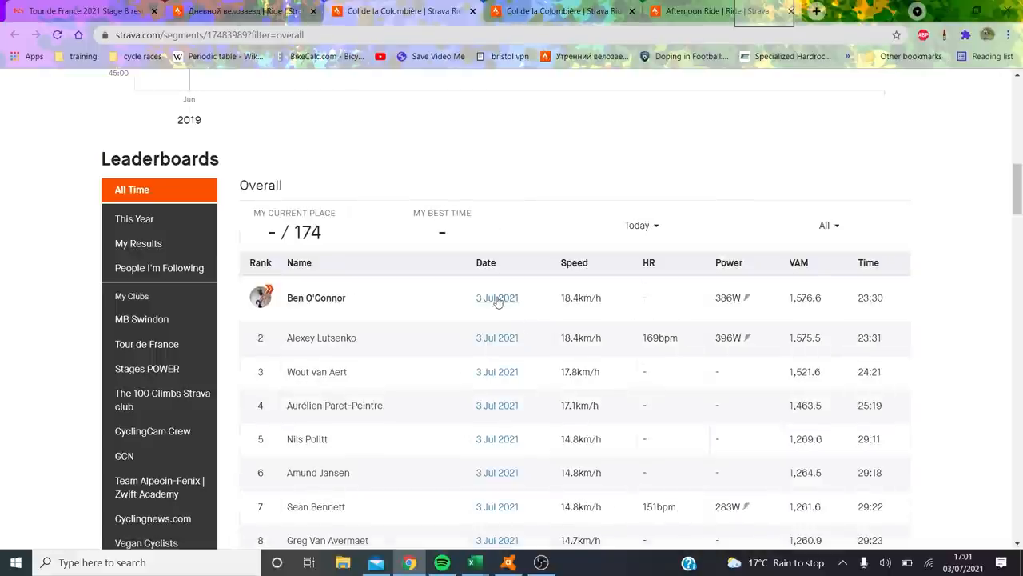
{"action": "left_click", "coordinate": [495, 299]}
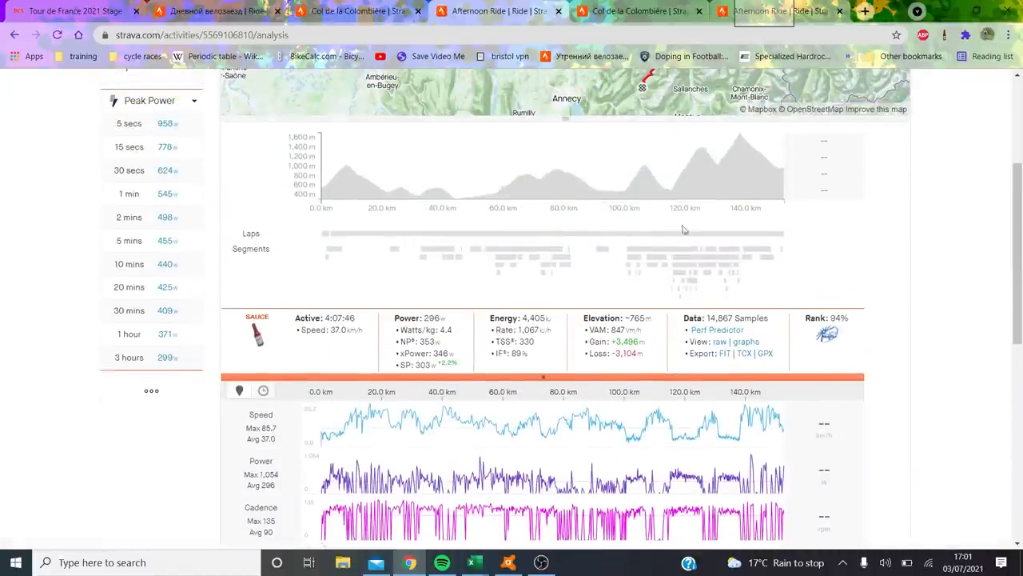
Select the Col de la Colombière climb in the ride's elevation profile to isolate its effort.
{"action": "left_click", "coordinate": [681, 264]}
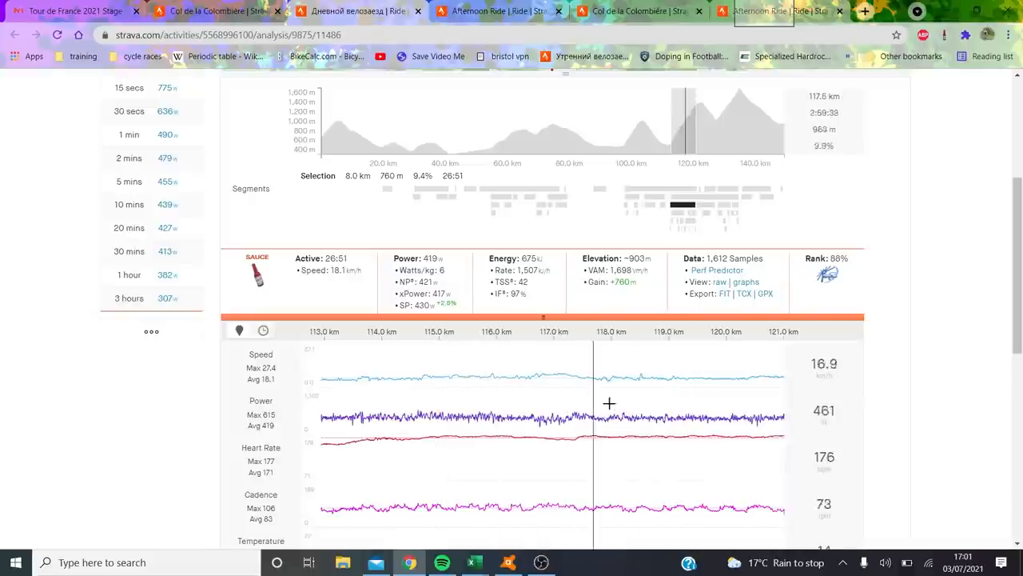
{"action": "mouse_move", "coordinate": [574, 403]}
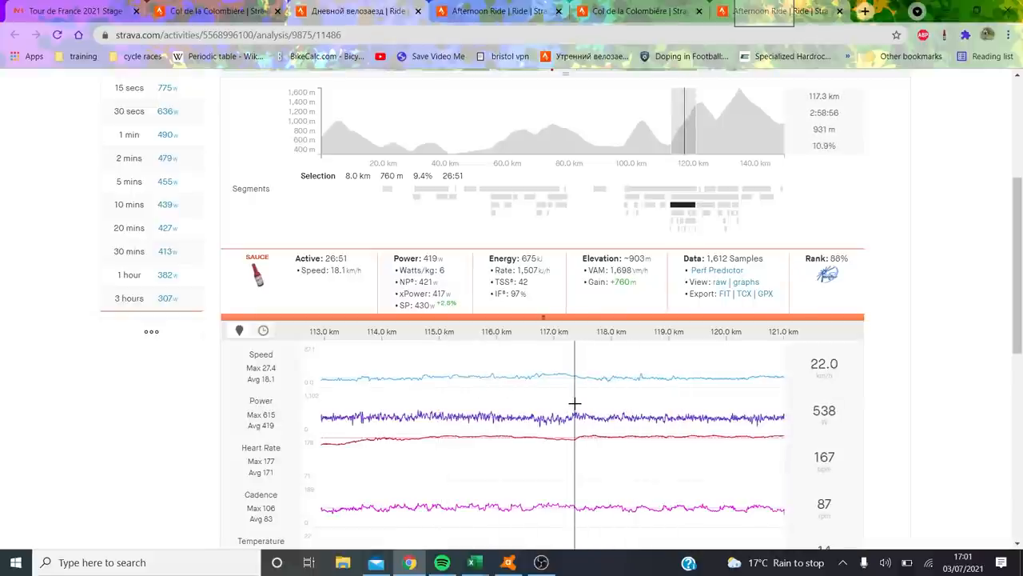
{"action": "mouse_move", "coordinate": [598, 400]}
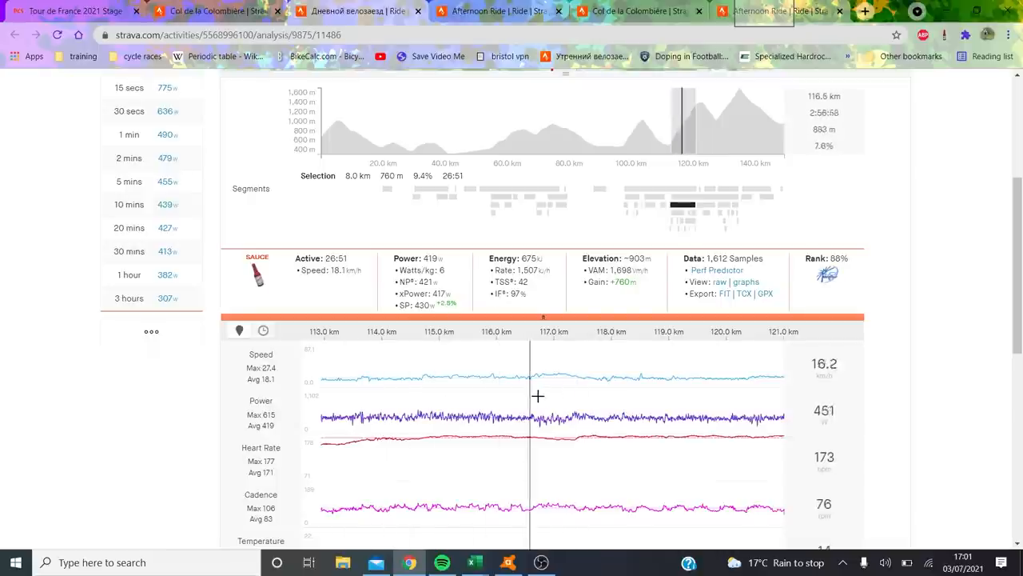
{"action": "mouse_move", "coordinate": [651, 381]}
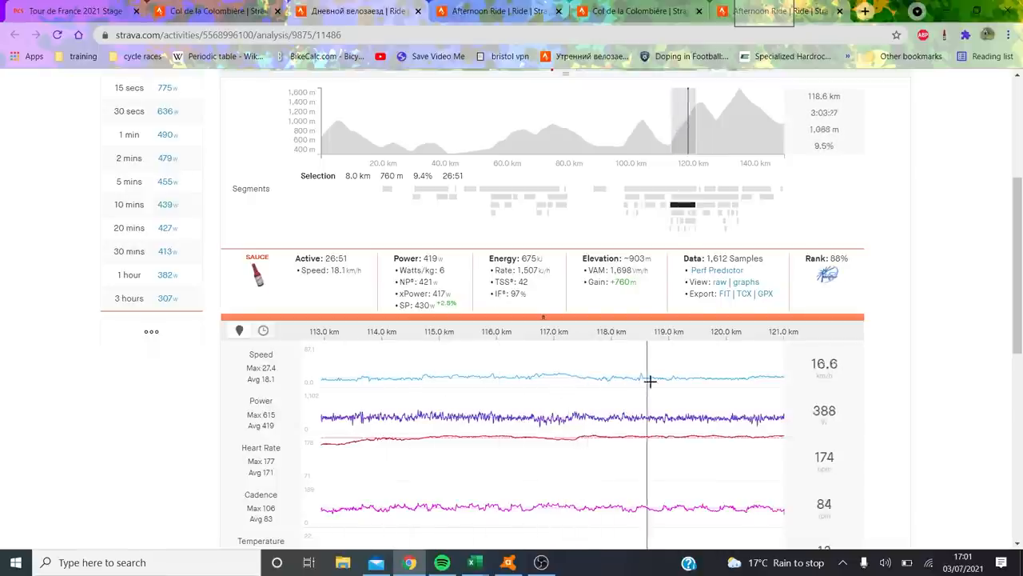
{"action": "mouse_move", "coordinate": [659, 408]}
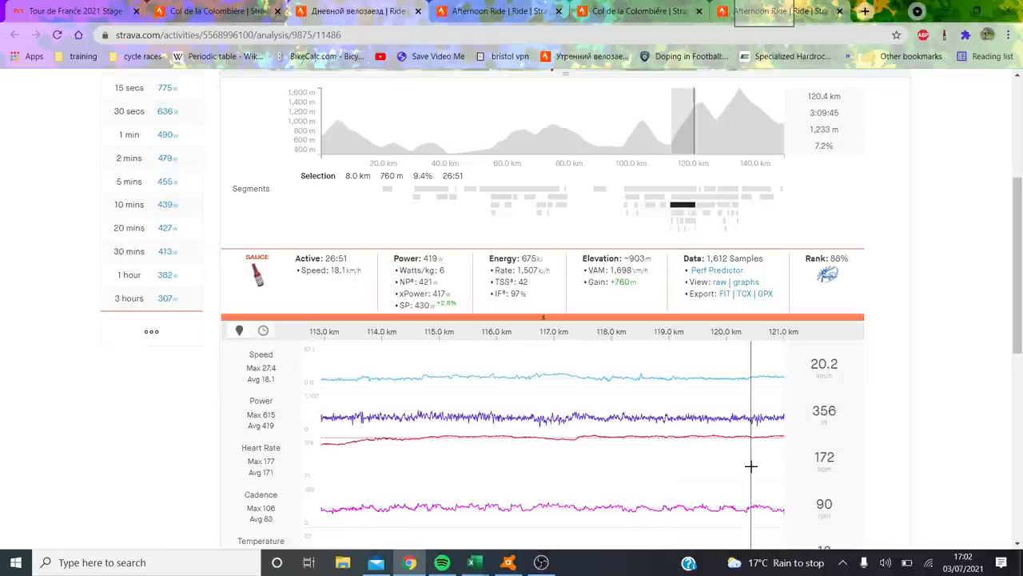
{"action": "mouse_move", "coordinate": [718, 183]}
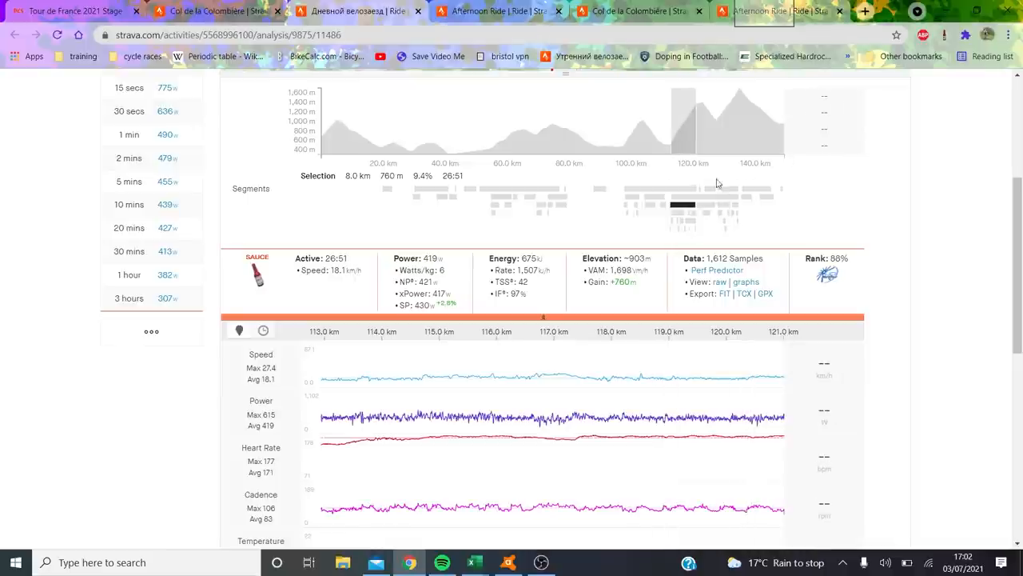
{"action": "mouse_move", "coordinate": [704, 134]}
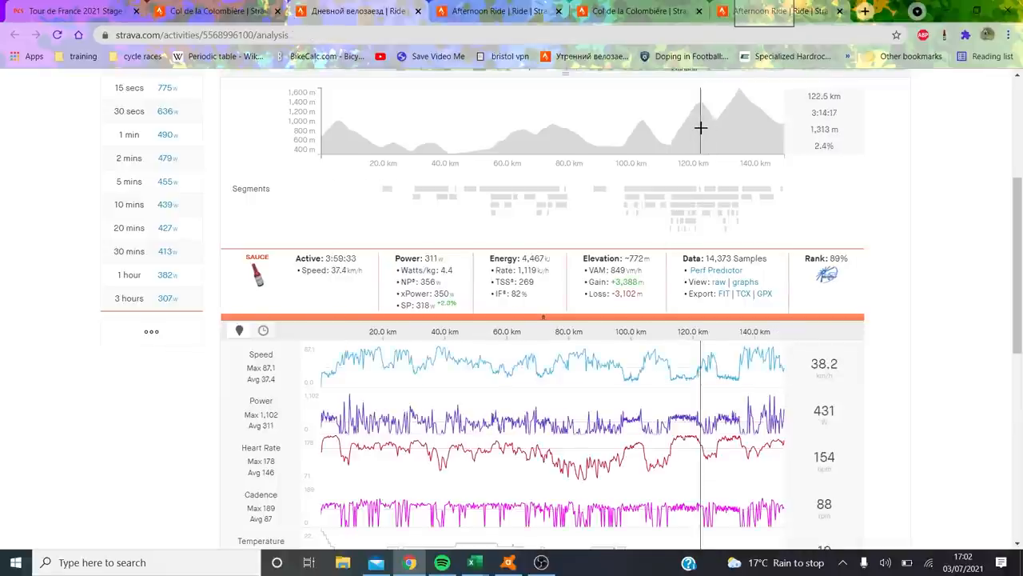
{"action": "left_click_drag", "start_coordinate": [702, 128], "coordinate": [720, 128]}
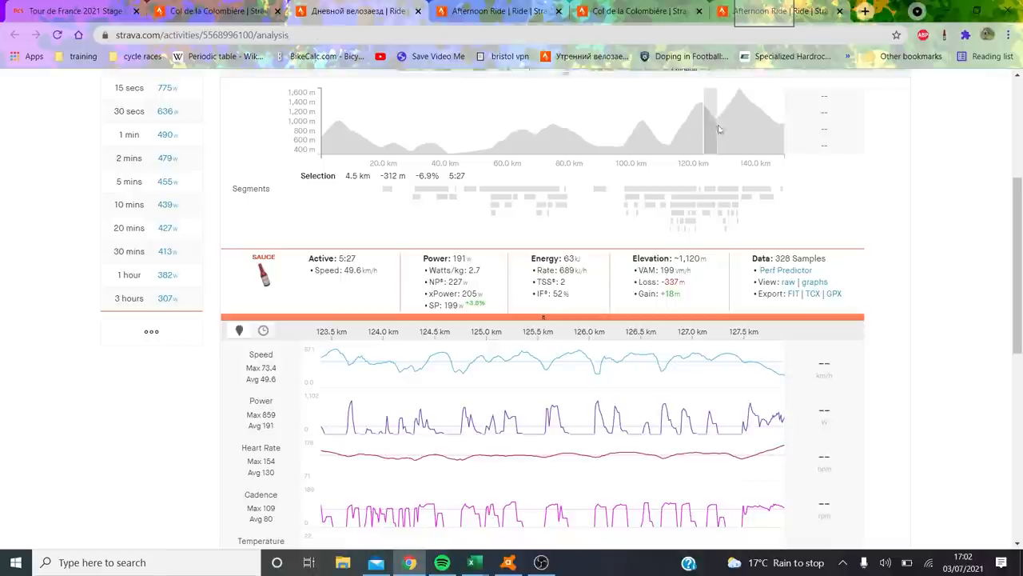
{"action": "mouse_move", "coordinate": [751, 118]}
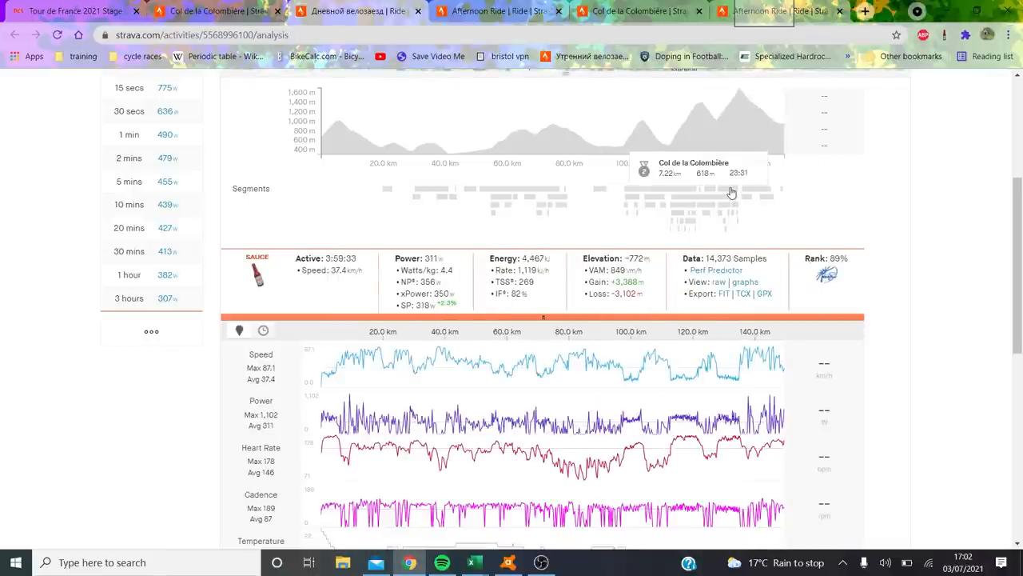
{"action": "left_click", "coordinate": [729, 189]}
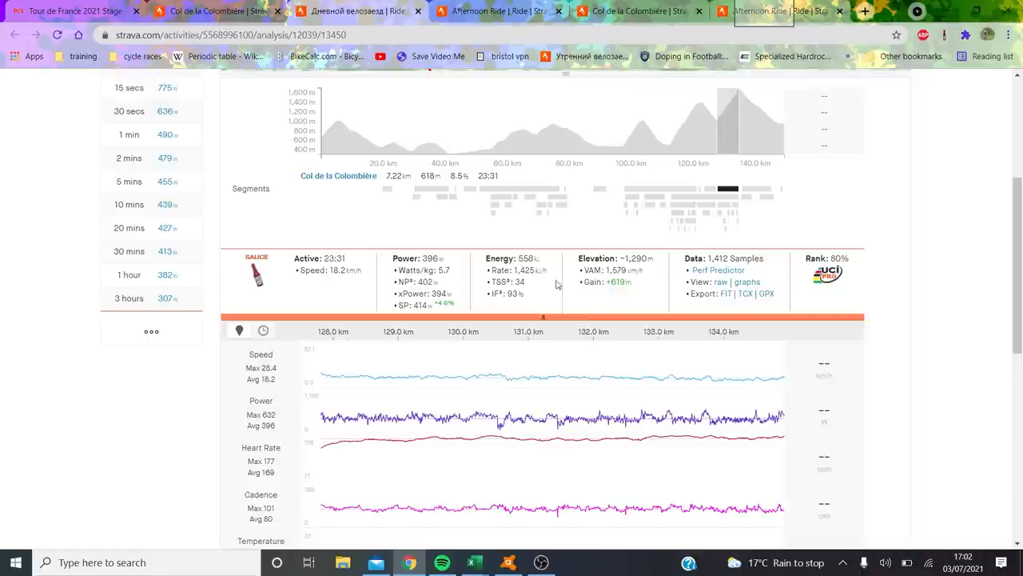
{"action": "mouse_move", "coordinate": [533, 435]}
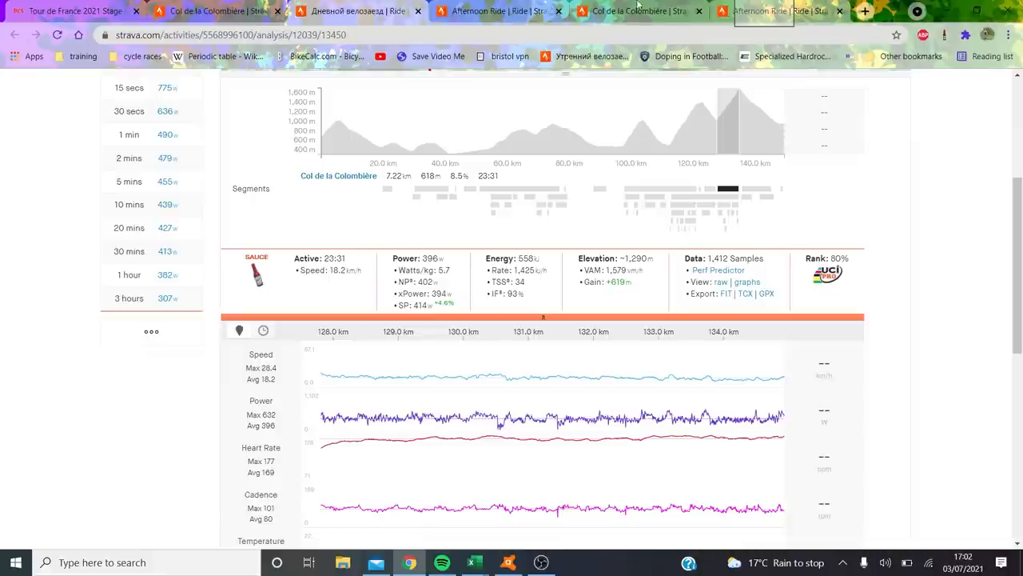
{"action": "mouse_move", "coordinate": [739, 170]}
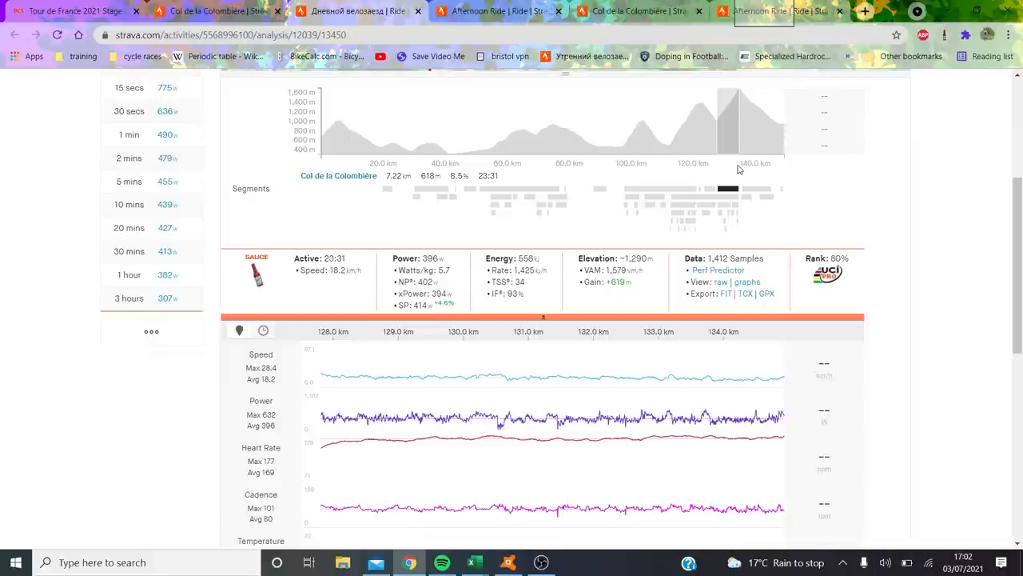
{"action": "mouse_move", "coordinate": [733, 169]}
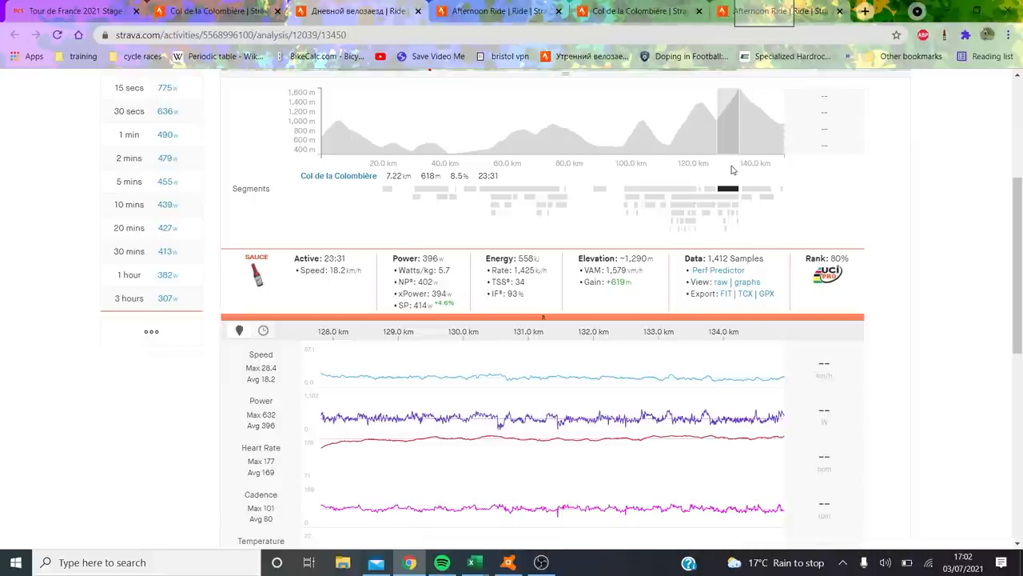
{"action": "mouse_move", "coordinate": [726, 195]}
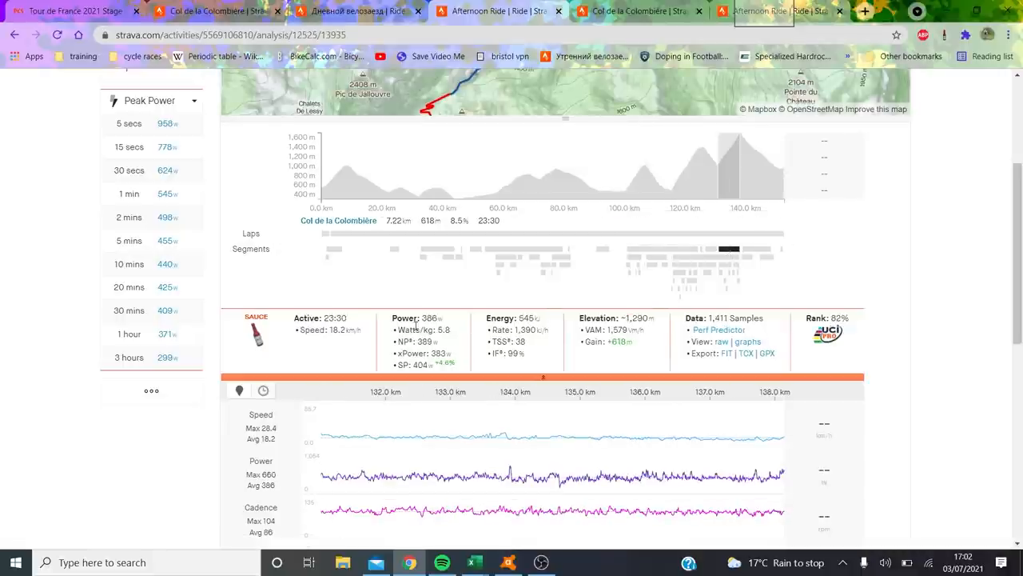
Scroll the analysis page showing the 23:30, 386 W Colombière effort.
{"action": "scroll", "scroll_direction": "down", "scroll_amount": 3}
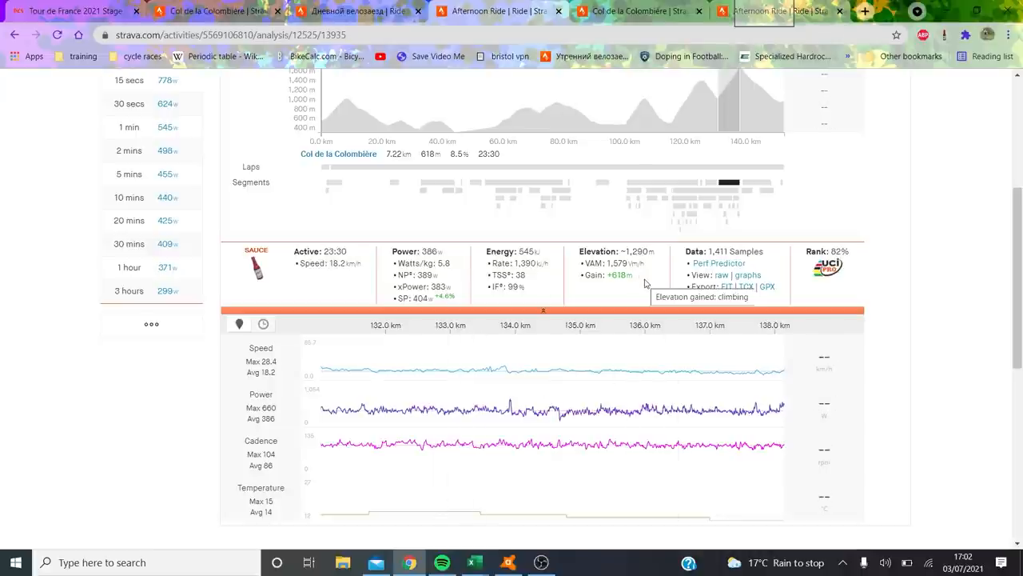
{"action": "mouse_move", "coordinate": [604, 378]}
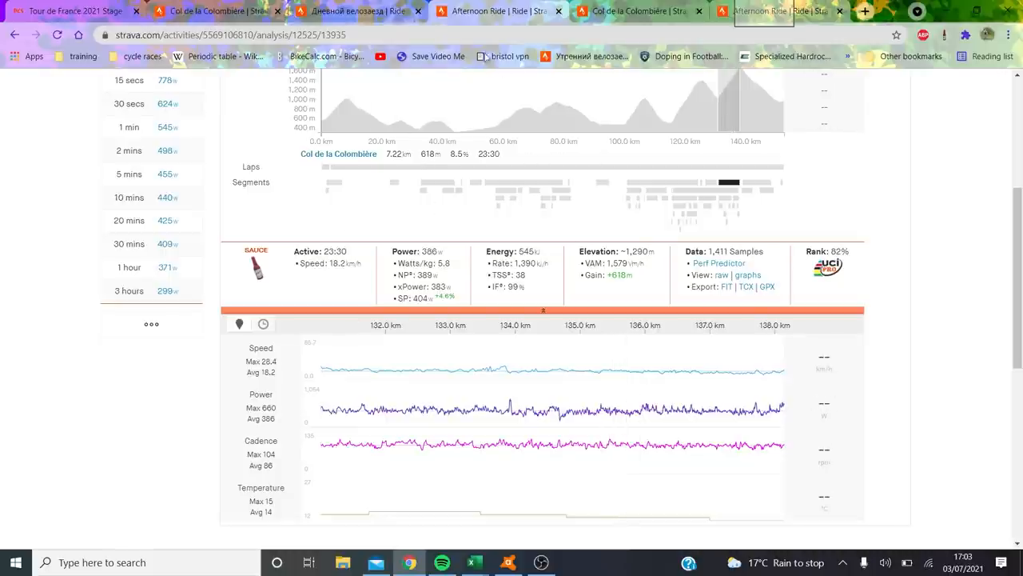
{"action": "mouse_move", "coordinate": [643, 10]}
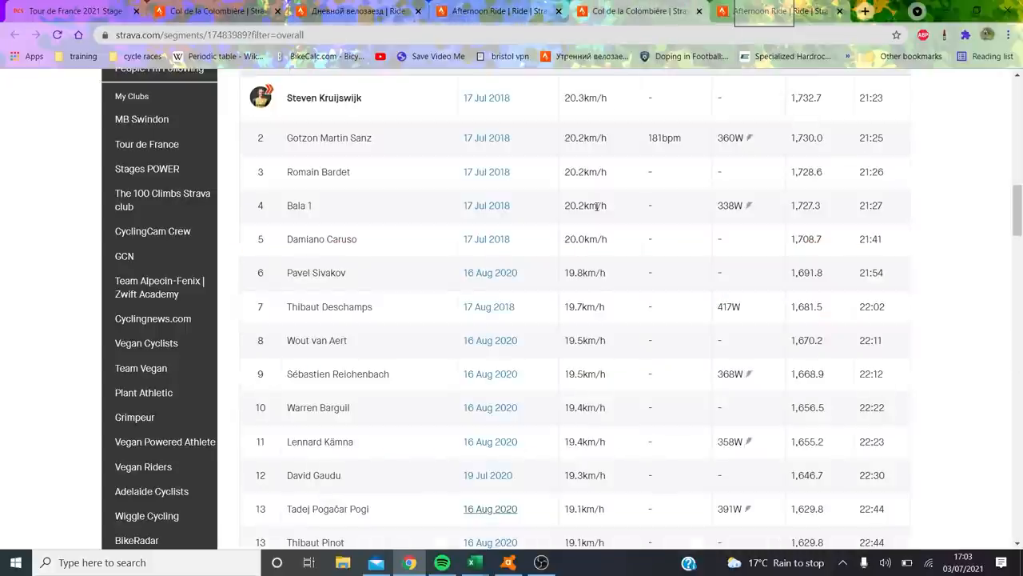
Scroll the all-time leaderboard down to Pogačar's 13th-place 16 Aug 2020 row.
{"action": "scroll", "scroll_direction": "up", "scroll_amount": 3}
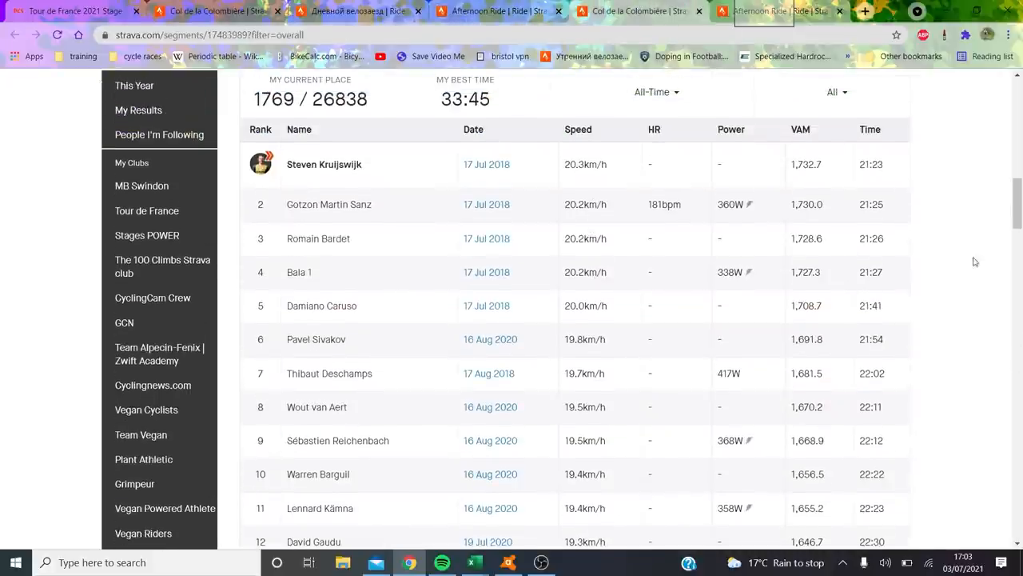
{"action": "mouse_move", "coordinate": [454, 339]}
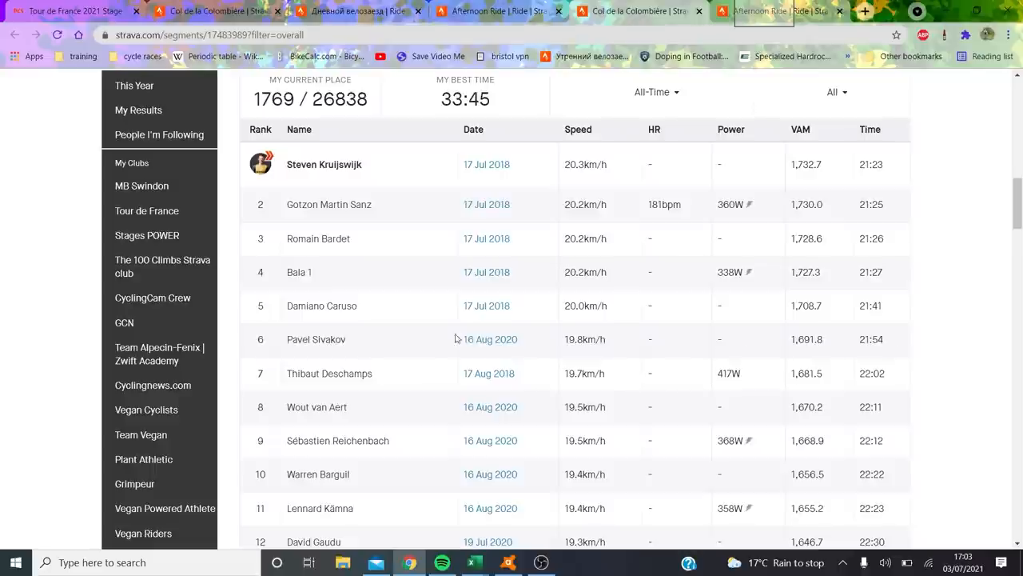
{"action": "mouse_move", "coordinate": [566, 368]}
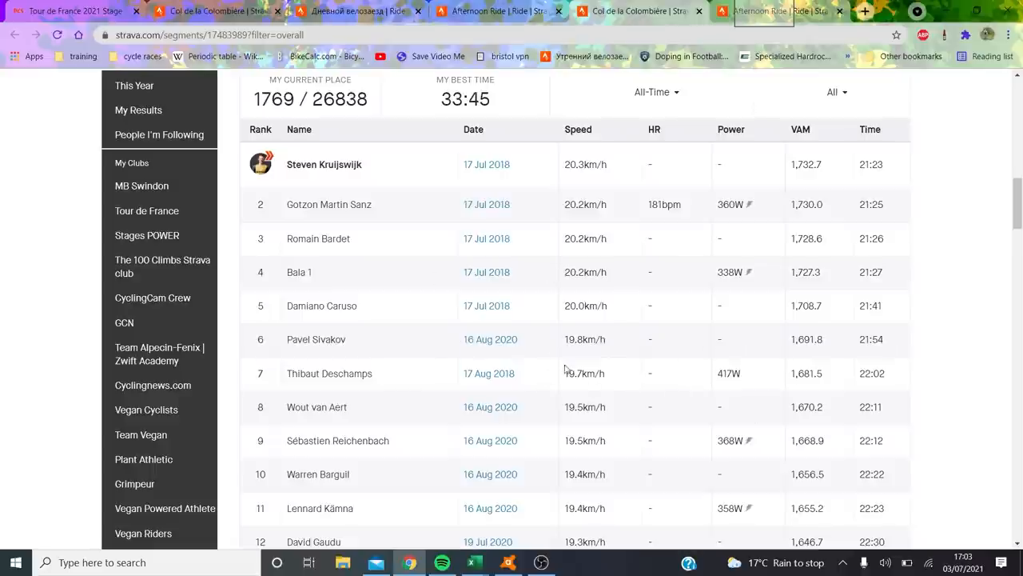
{"action": "mouse_move", "coordinate": [800, 331]}
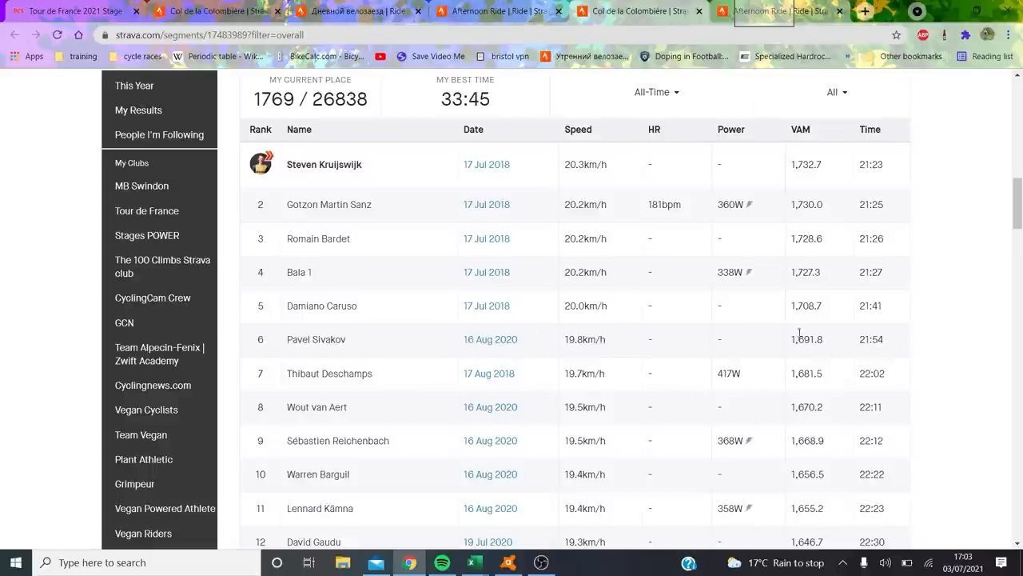
{"action": "mouse_move", "coordinate": [368, 193]}
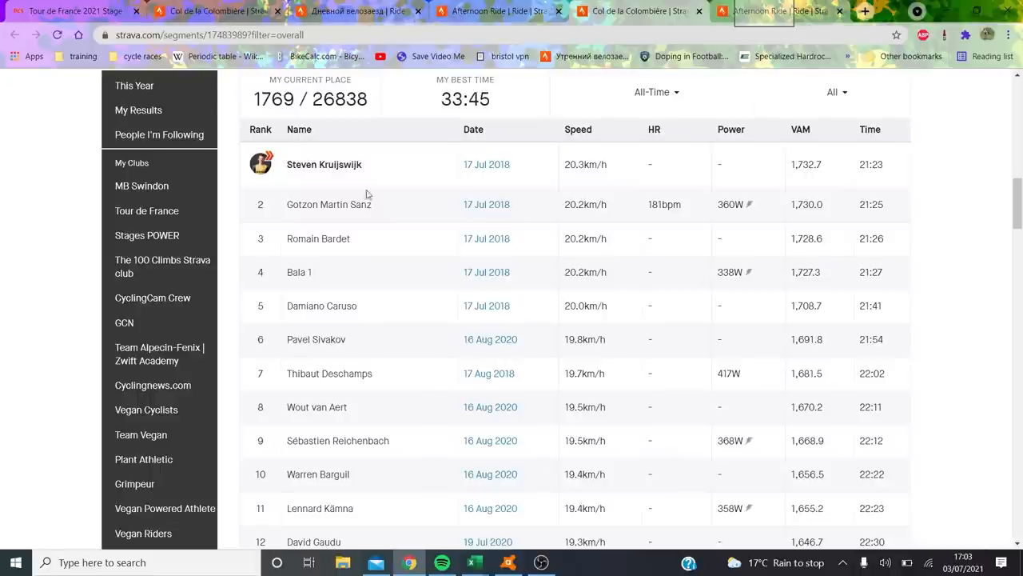
{"action": "mouse_move", "coordinate": [644, 257]}
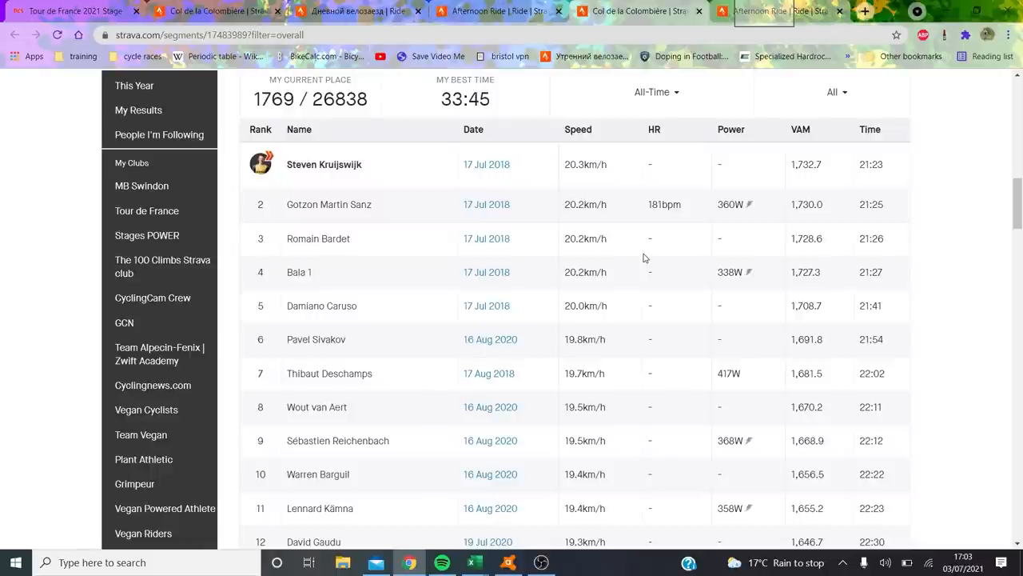
{"action": "mouse_move", "coordinate": [518, 238]}
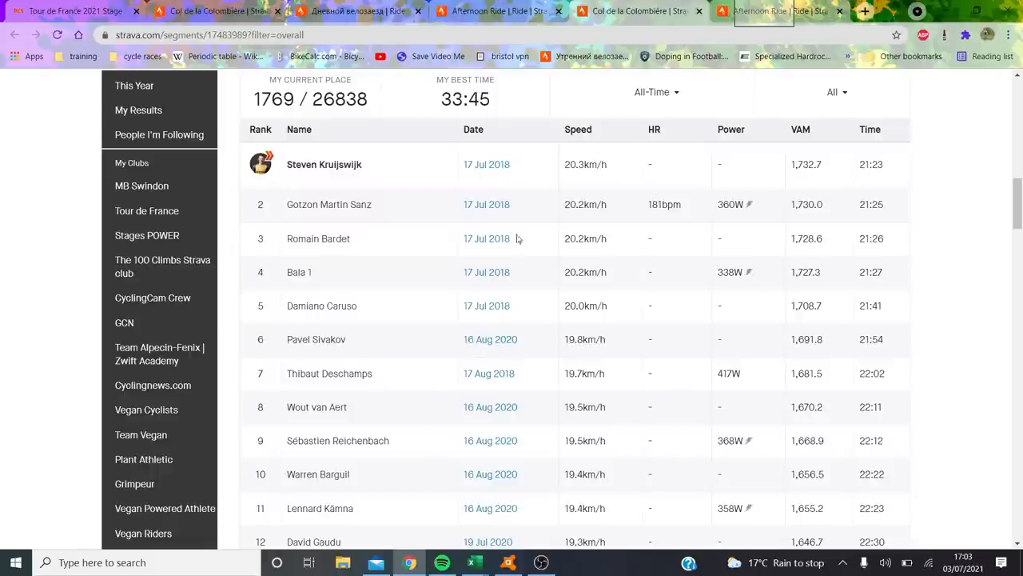
{"action": "mouse_move", "coordinate": [652, 230]}
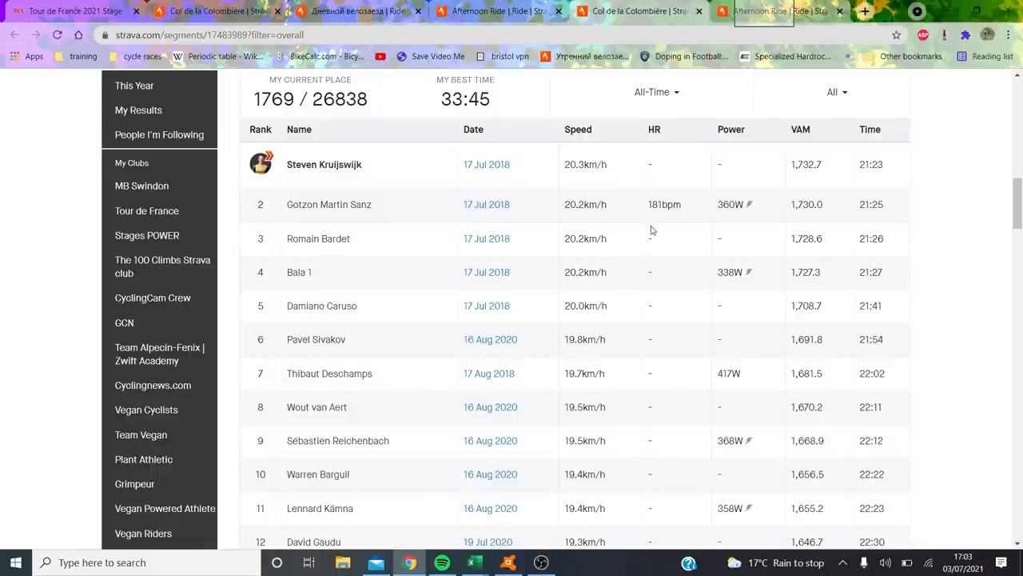
{"action": "mouse_move", "coordinate": [658, 224]}
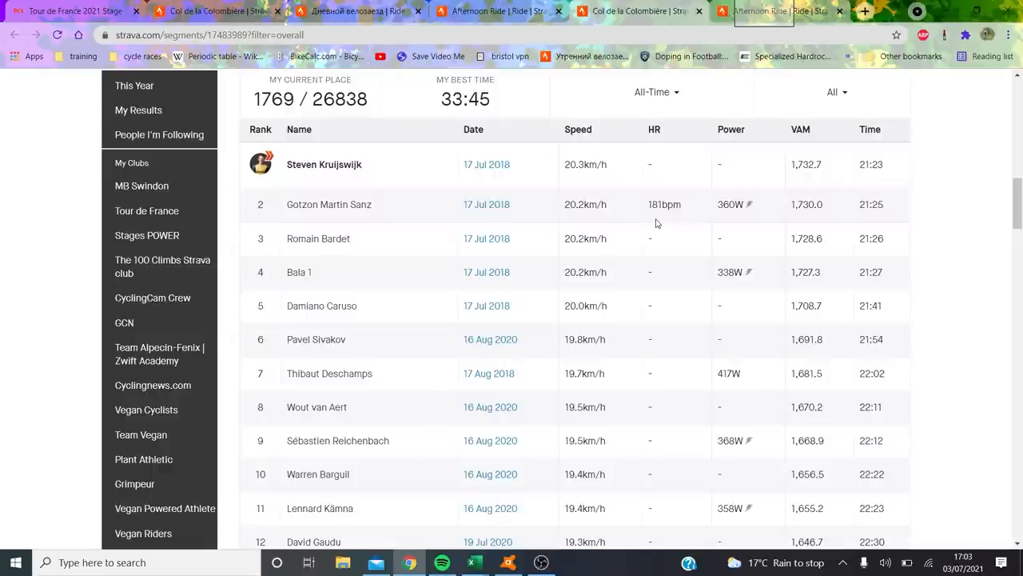
{"action": "scroll", "scroll_direction": "down", "scroll_amount": 3}
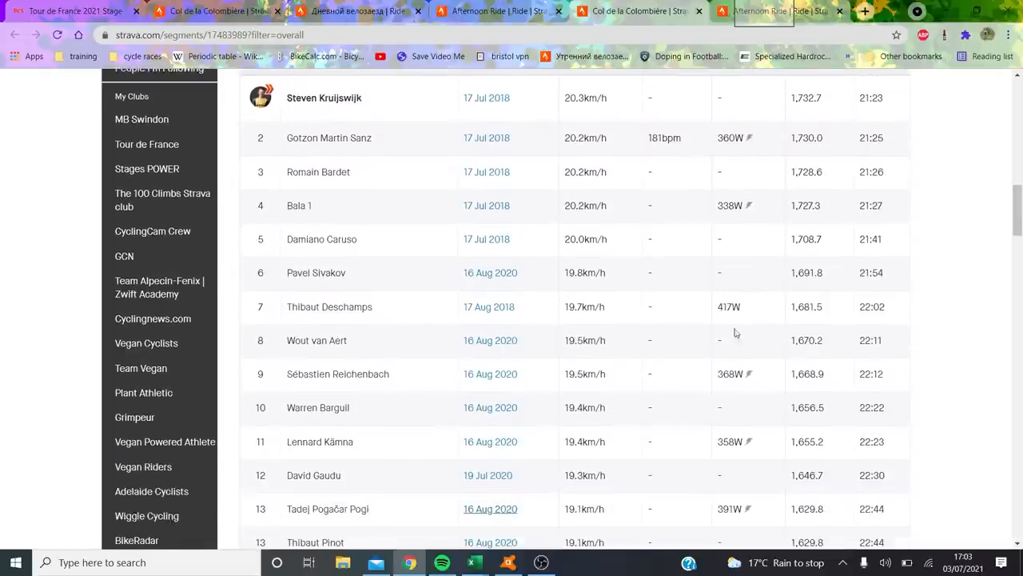
{"action": "scroll", "scroll_direction": "down", "scroll_amount": 3}
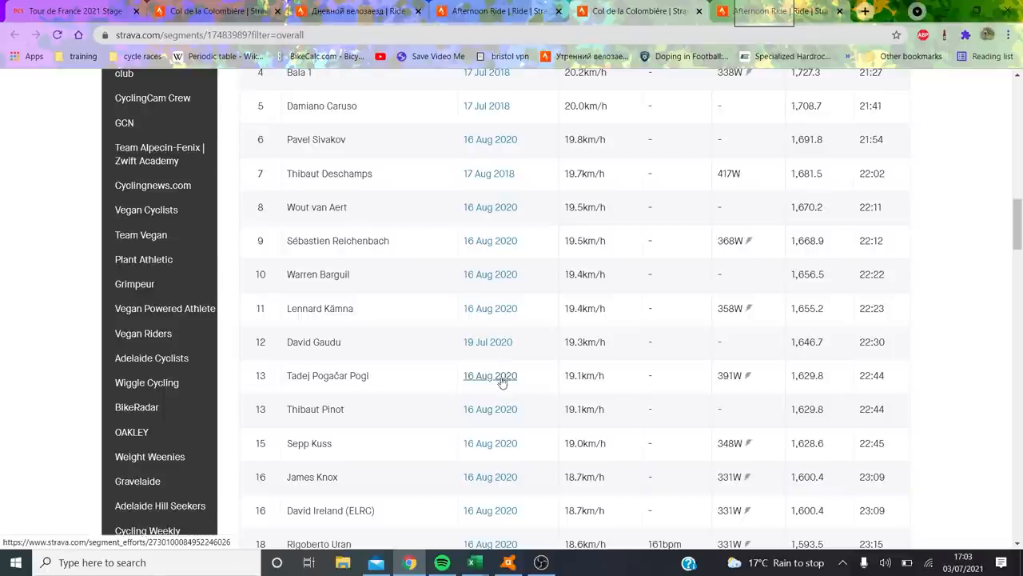
Open Pogačar's 16 Aug 2020 Lunch Ride in a new tab and show its analysis charts.
{"action": "right_click", "coordinate": [490, 376]}
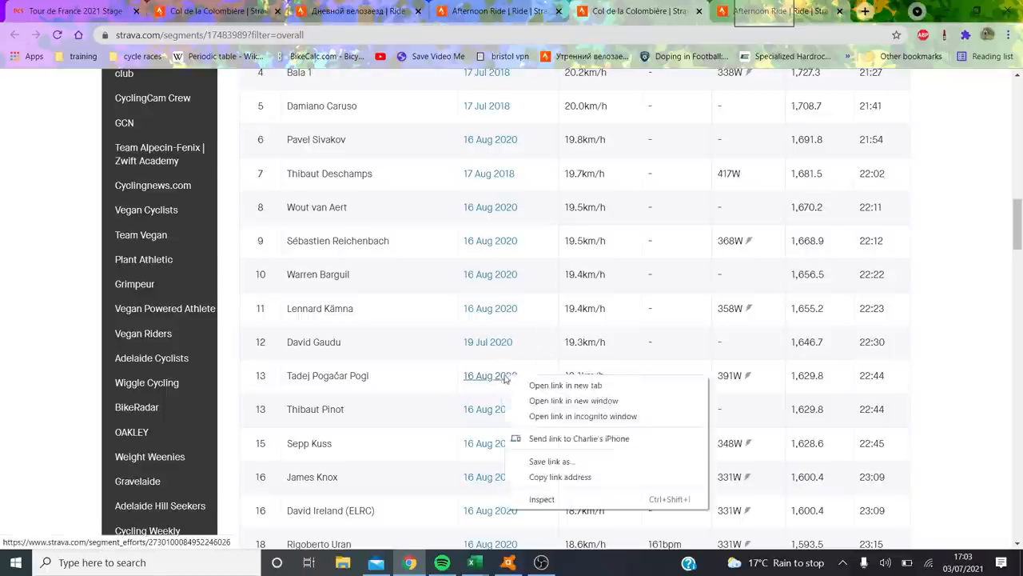
{"action": "left_click", "coordinate": [566, 385]}
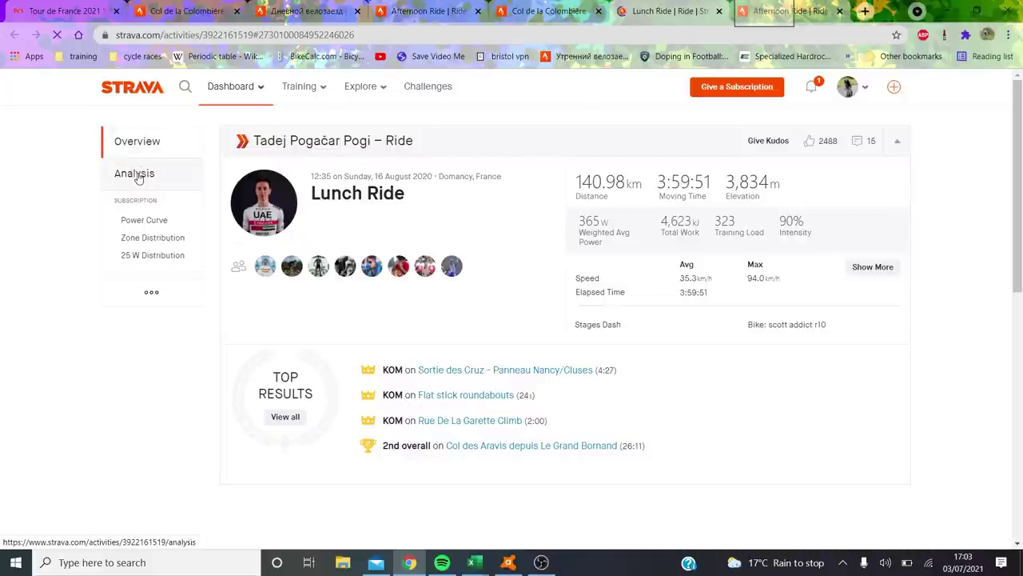
{"action": "left_click", "coordinate": [134, 173]}
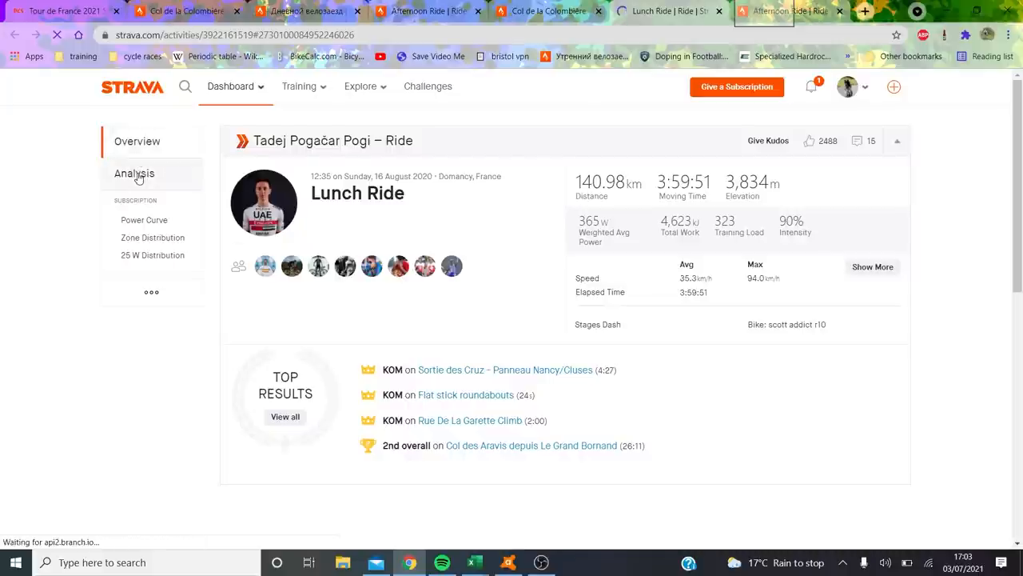
{"action": "left_click", "coordinate": [134, 173]}
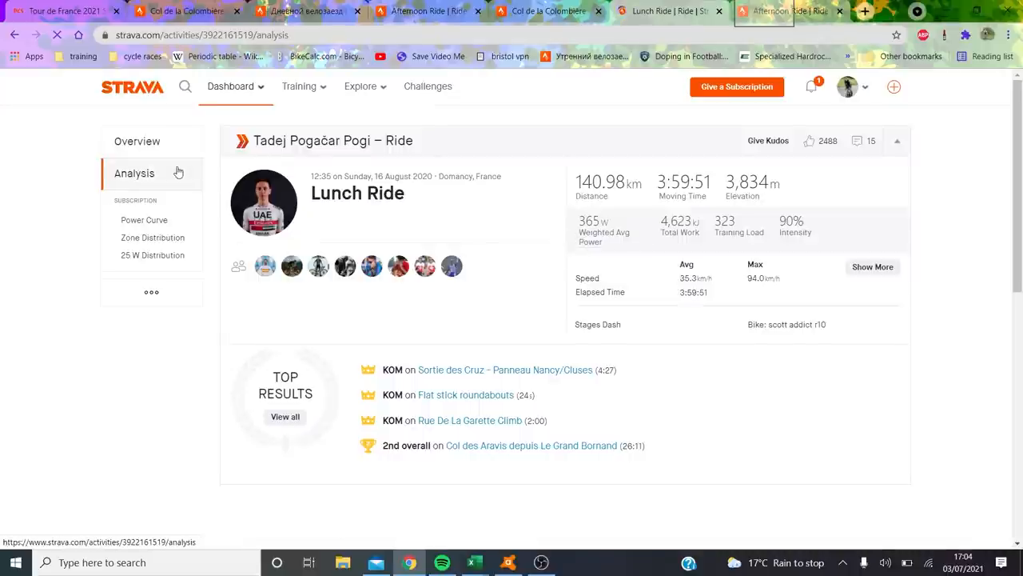
{"action": "mouse_move", "coordinate": [181, 173]}
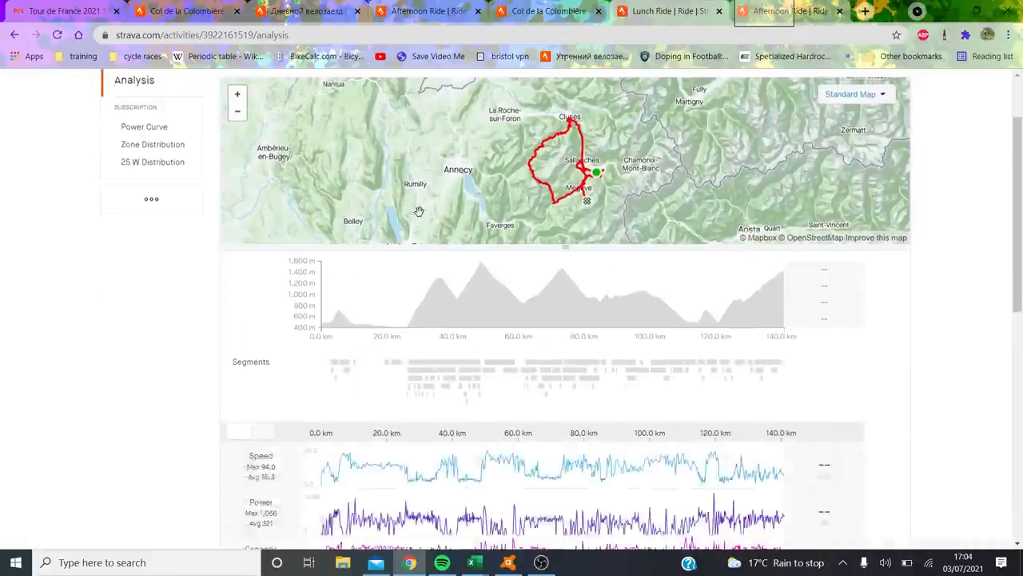
{"action": "scroll", "scroll_direction": "down", "scroll_amount": 3}
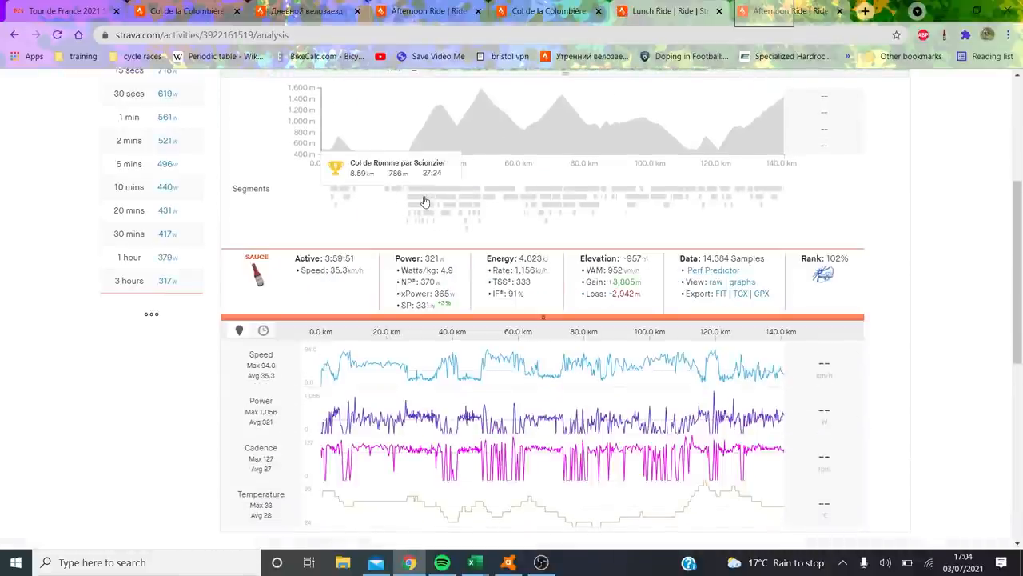
Zoom Pogačar's analysis to Col de Romme, then a rival's ride to the same climb.
{"action": "left_click", "coordinate": [422, 196]}
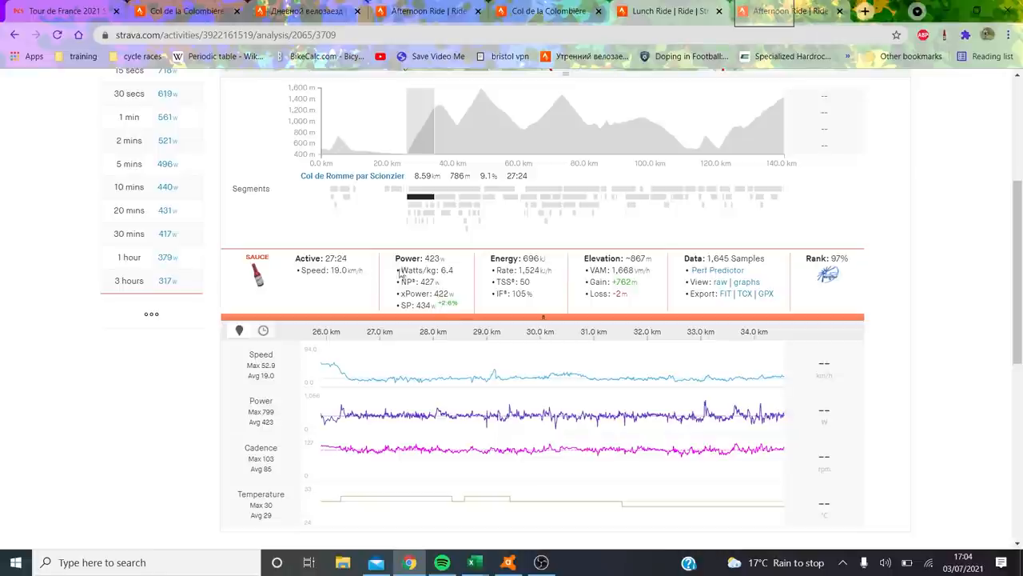
{"action": "left_click", "coordinate": [300, 13]}
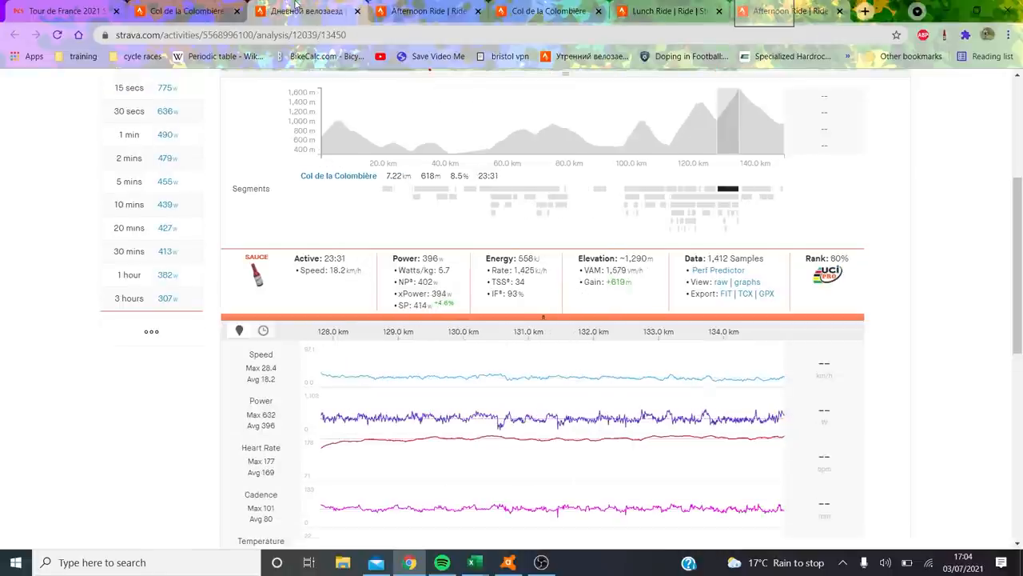
{"action": "mouse_move", "coordinate": [686, 211]}
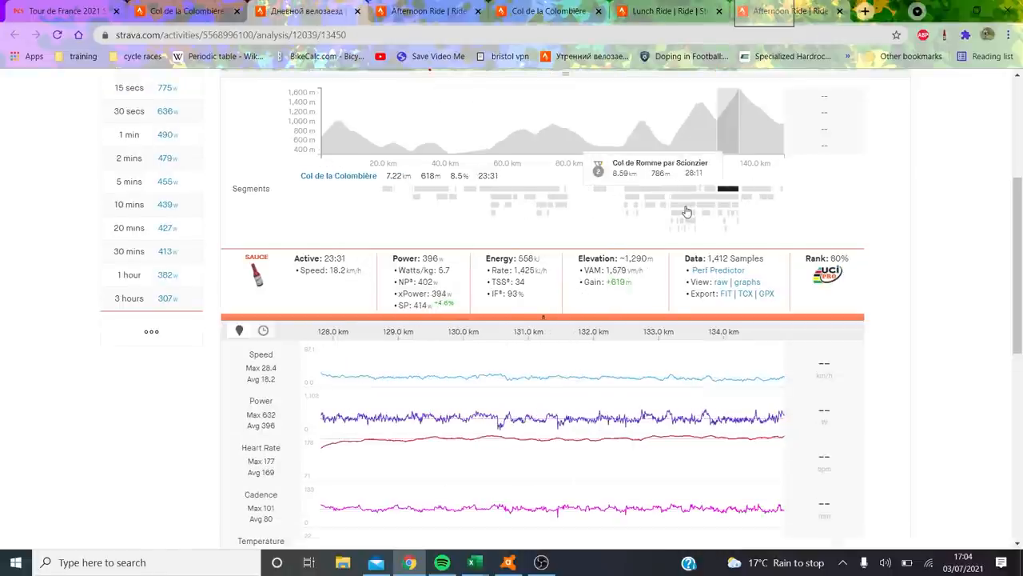
{"action": "left_click", "coordinate": [685, 209]}
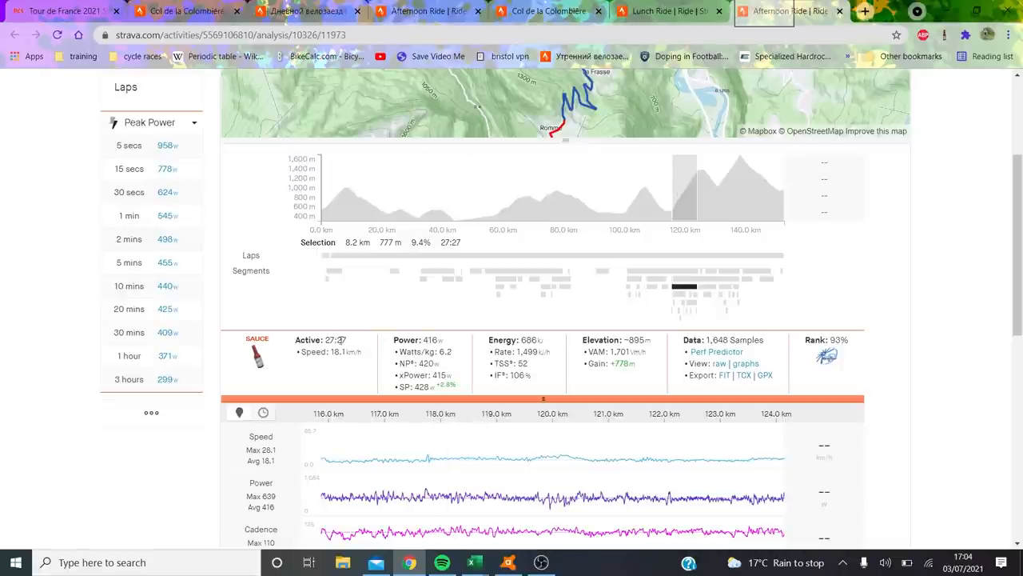
{"action": "mouse_move", "coordinate": [635, 291]}
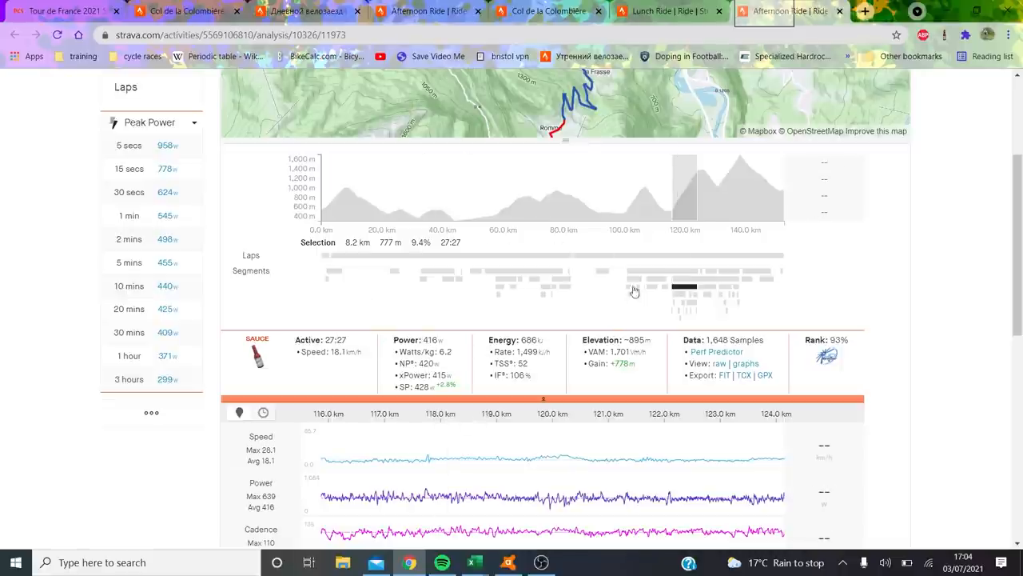
{"action": "scroll", "scroll_direction": "down", "scroll_amount": 3}
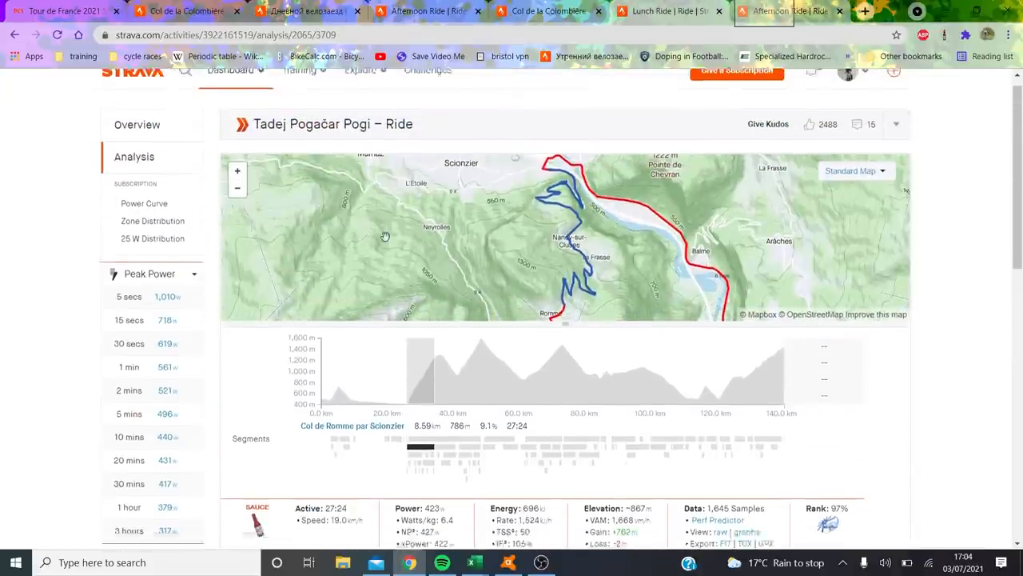
Scroll Pogačar's ride analysis to the Col de la Colombière speed and power traces.
{"action": "scroll", "scroll_direction": "down", "scroll_amount": 3}
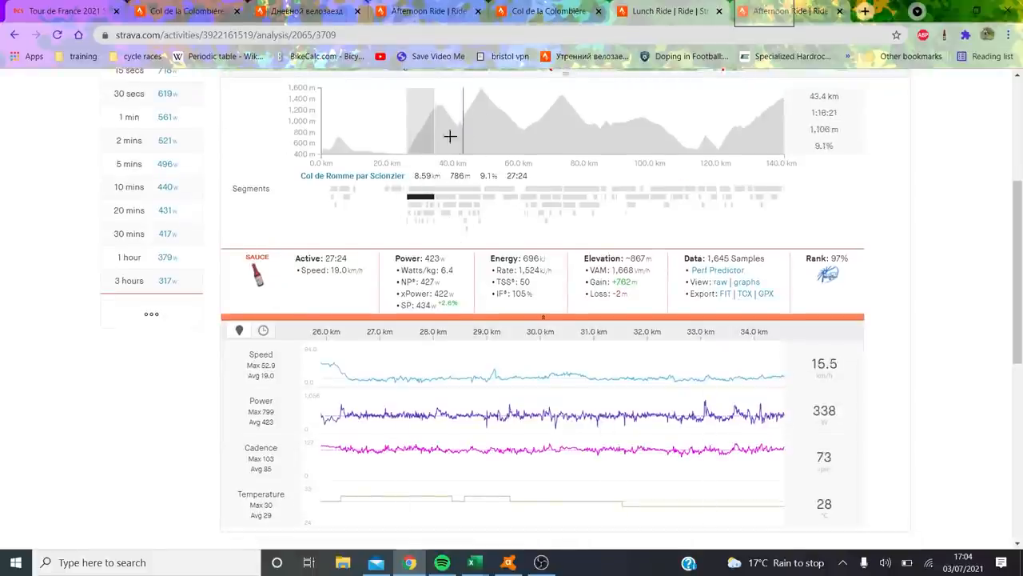
{"action": "mouse_move", "coordinate": [521, 202]}
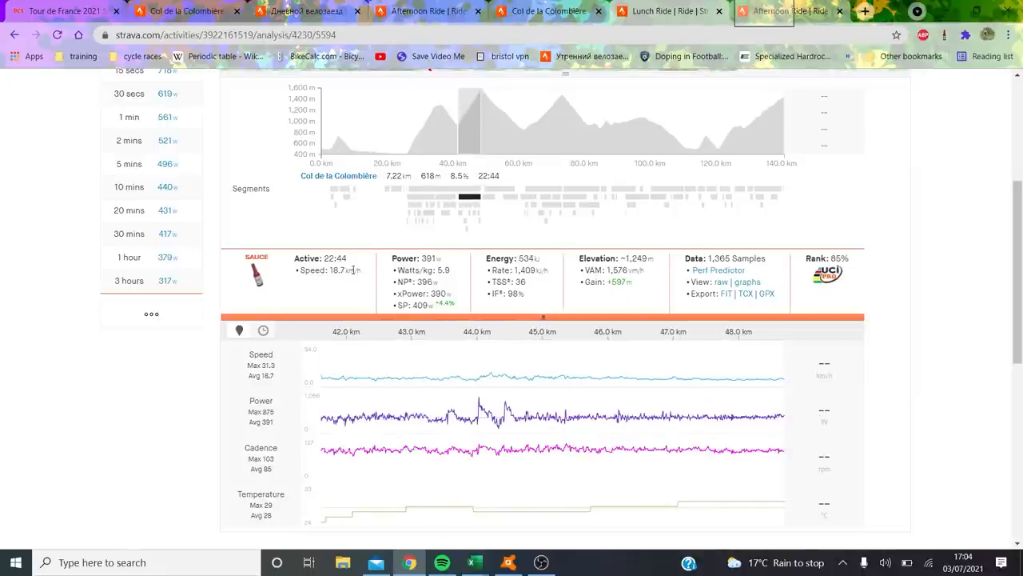
{"action": "mouse_move", "coordinate": [627, 371]}
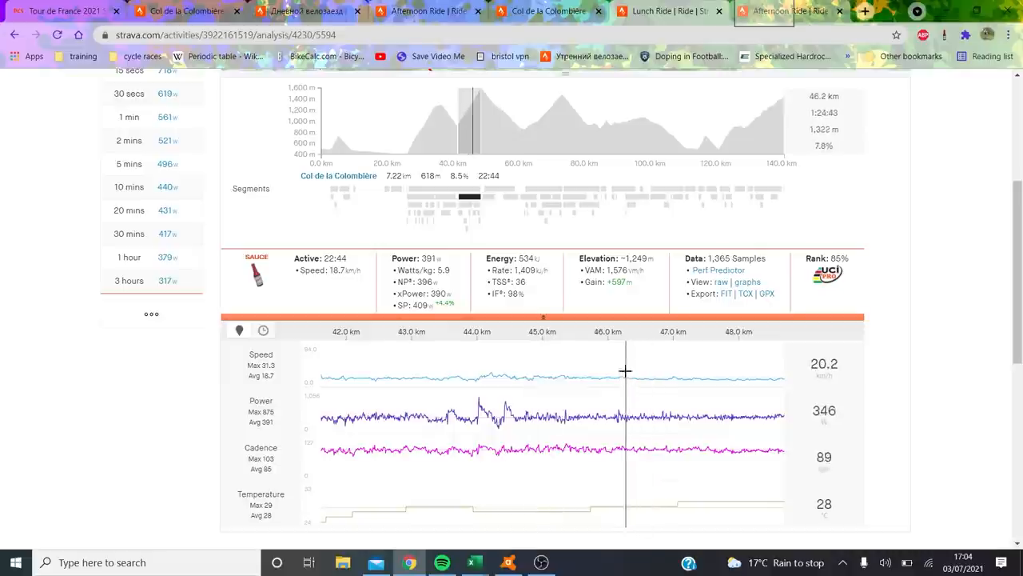
{"action": "mouse_move", "coordinate": [570, 346]}
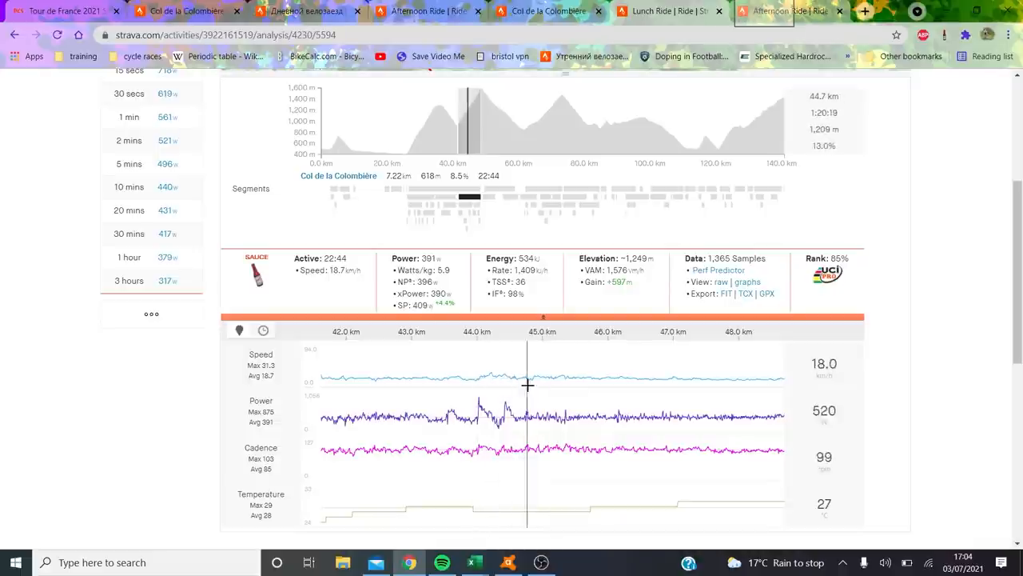
{"action": "mouse_move", "coordinate": [560, 371]}
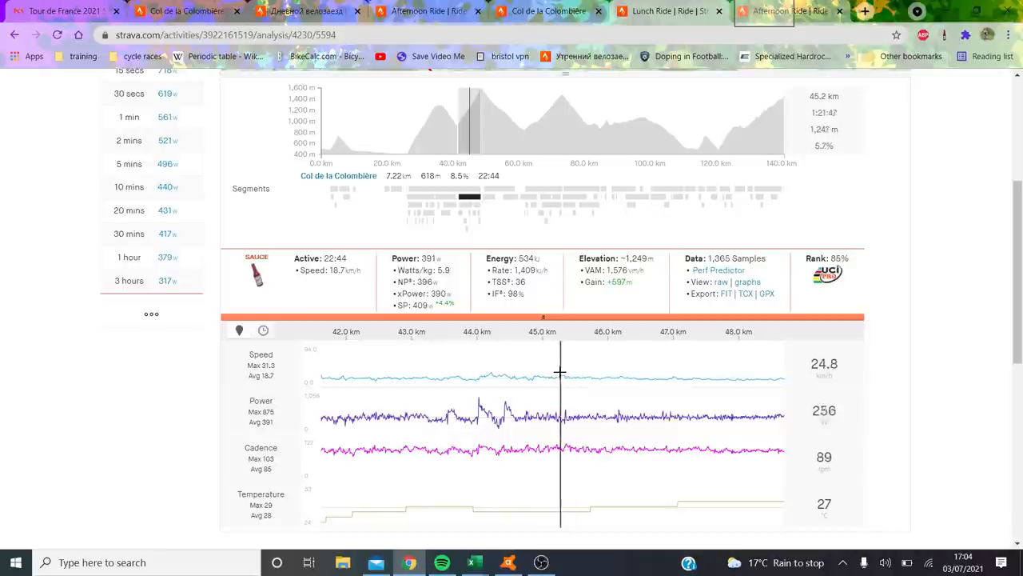